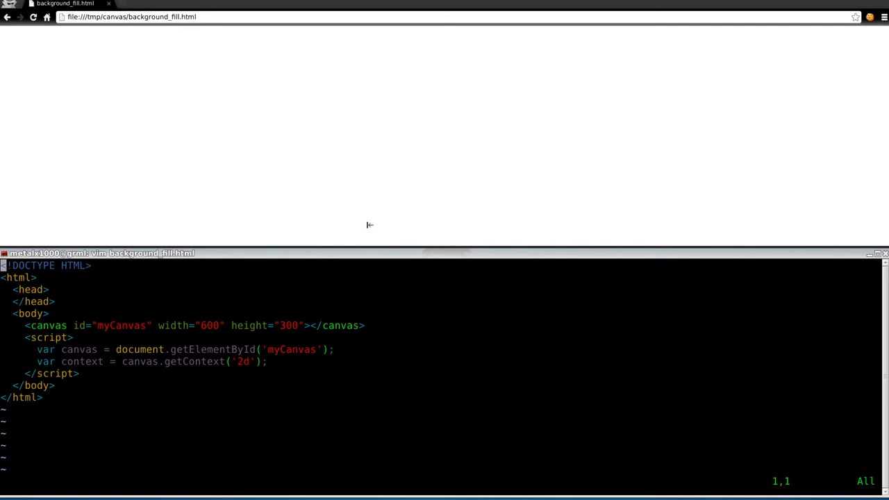
mouse_move(177, 159)
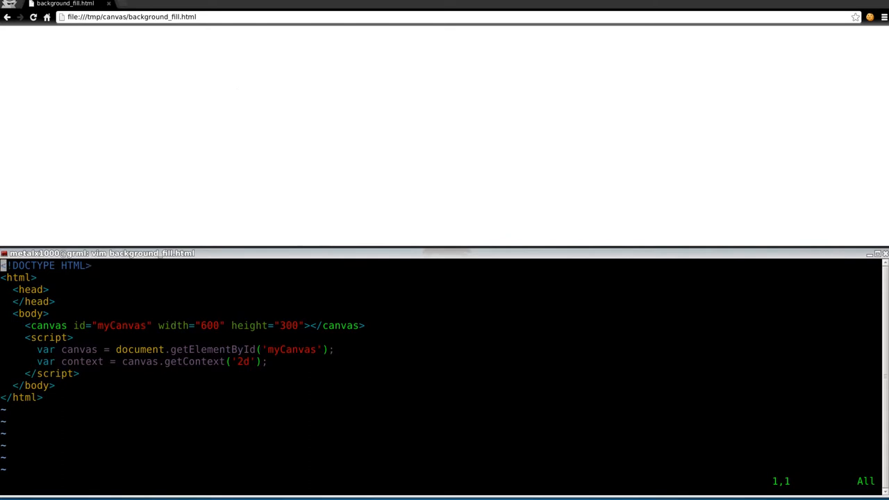
mouse_move(219, 158)
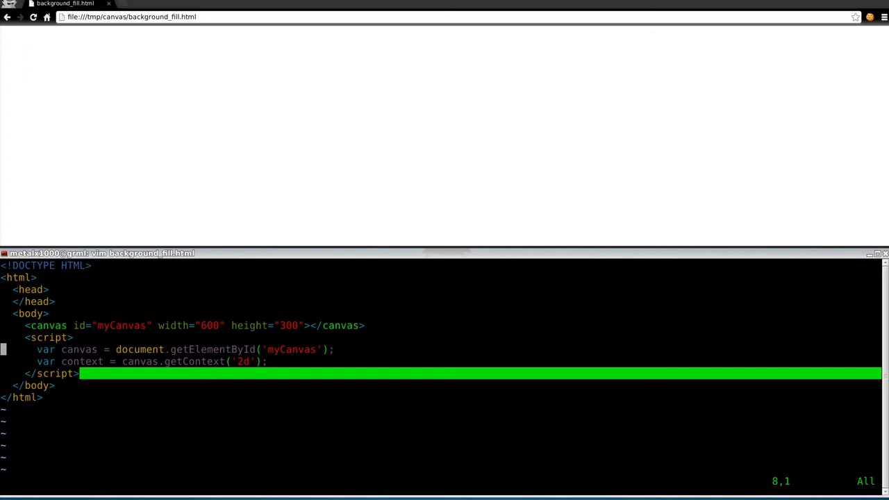
Step: Open a new line below the getContext line and begin typing a context statement
key(o)
text(conte)
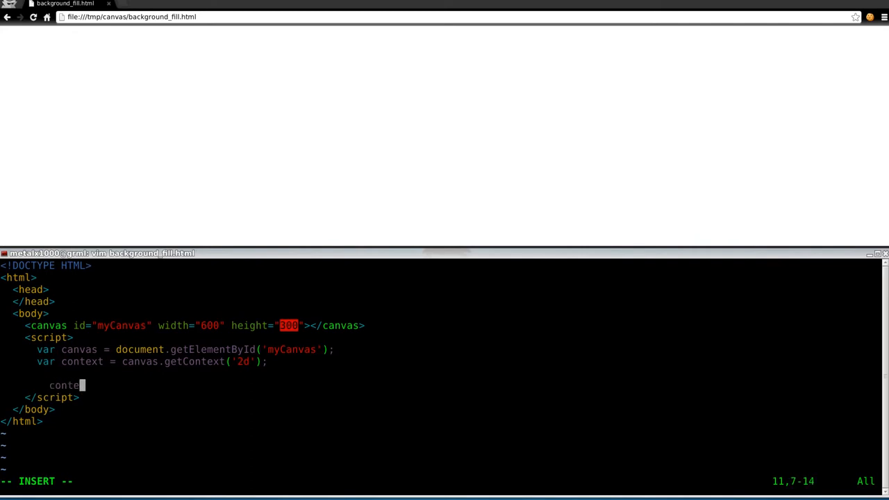
Step: Write context.rect(0,0,canvas.width, canvas.height); below the context setup
text(xt.)
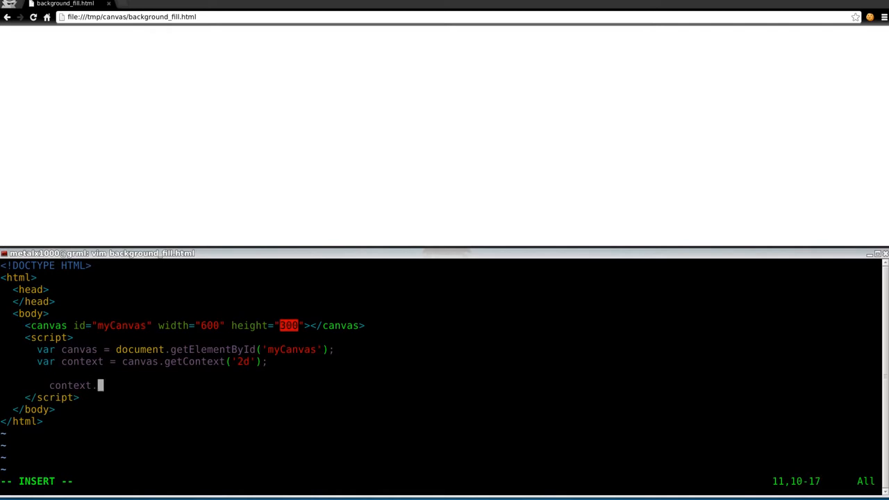
text(rect)
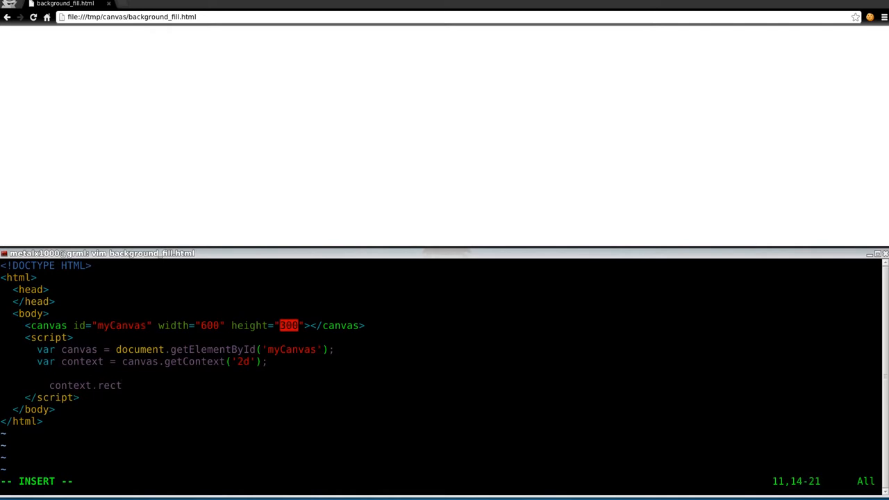
text(()
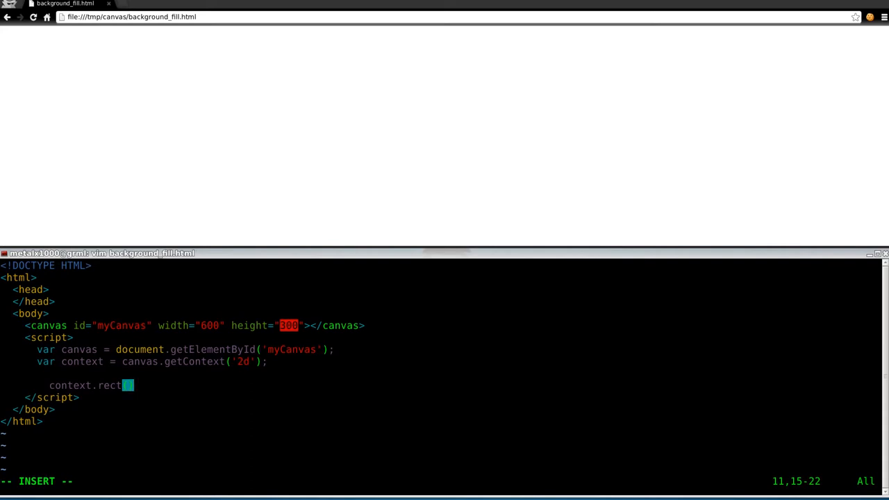
text(0,0)
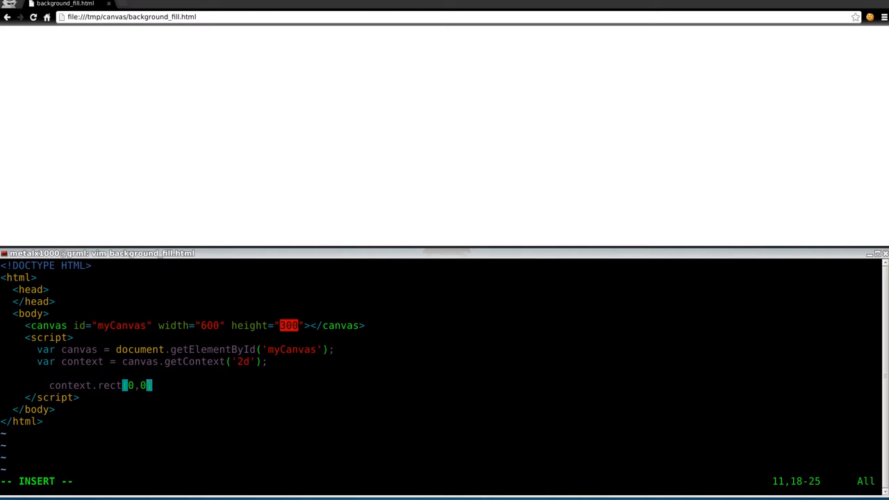
text(,)
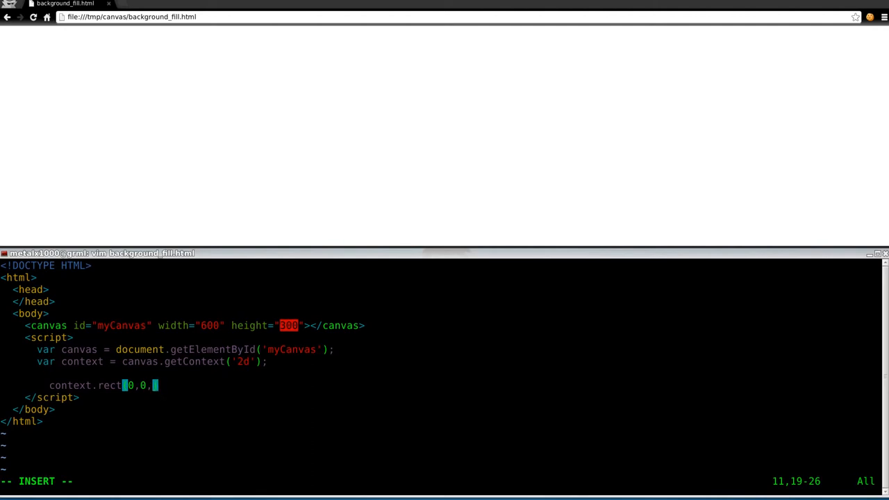
text(60)
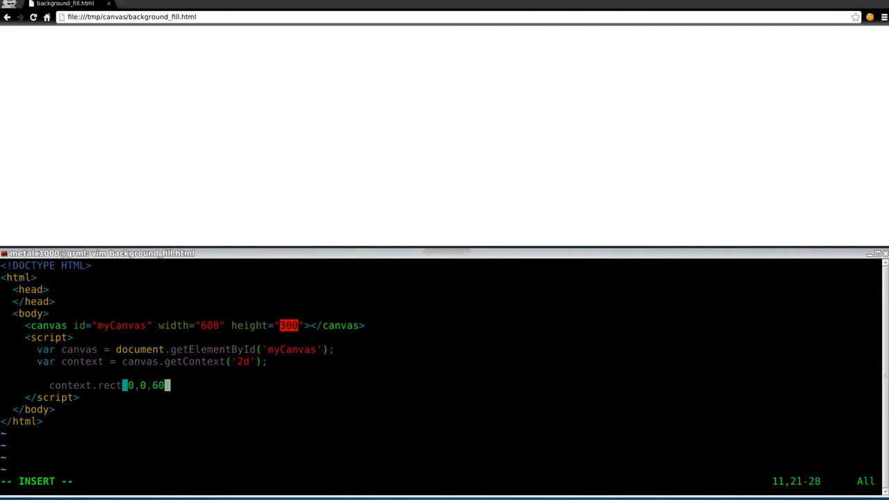
key(BackSpace)
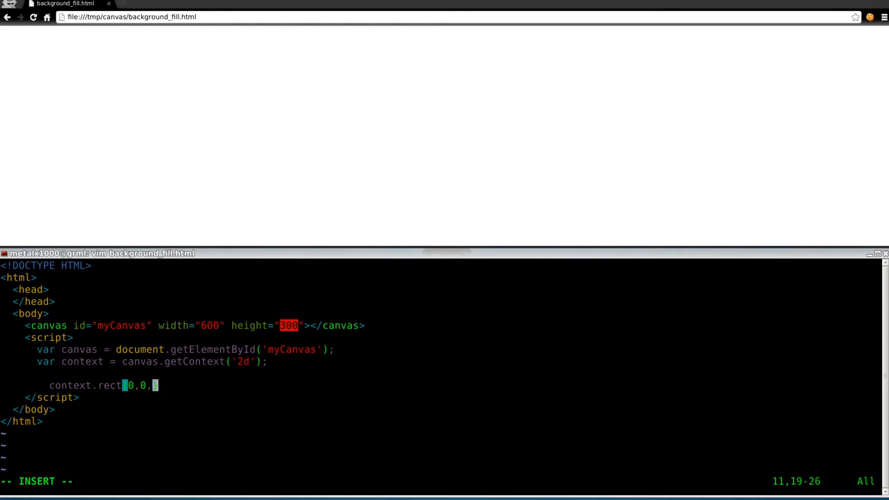
text(canc)
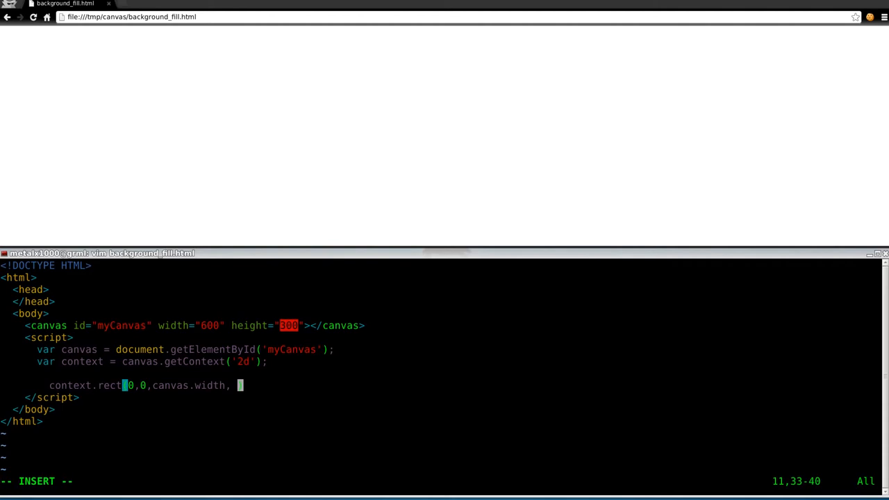
text(canv)
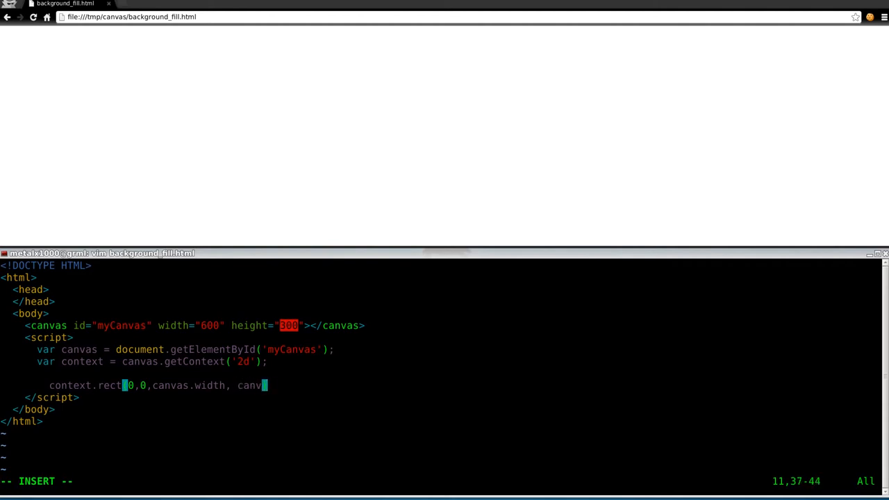
text(.height)
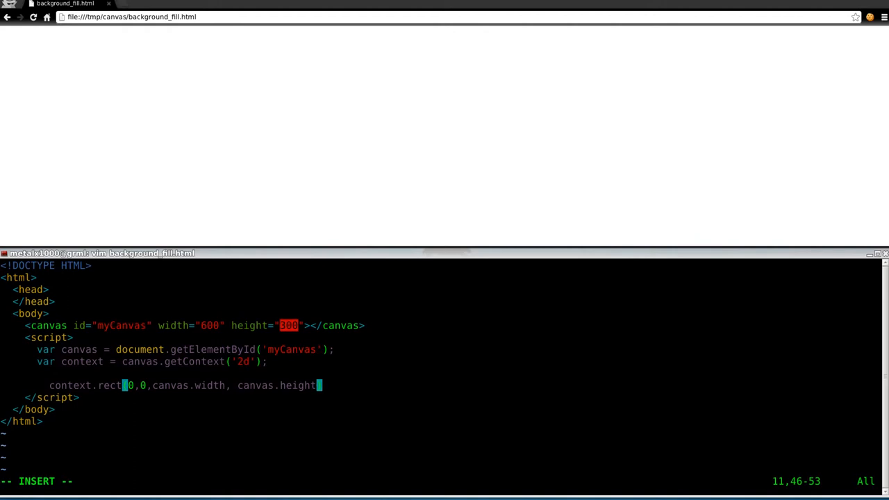
text();)
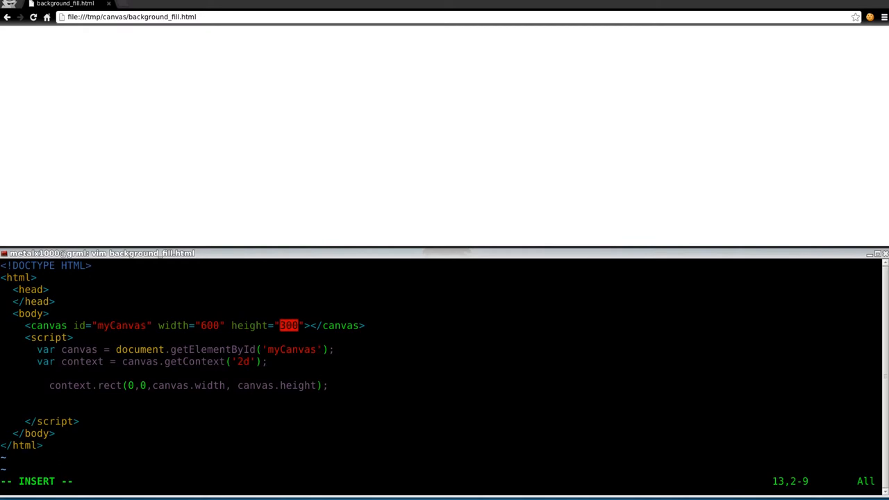
Step: Add context.fillStyle="blue"; and context.fill(); after the rectangle statement
text(con)
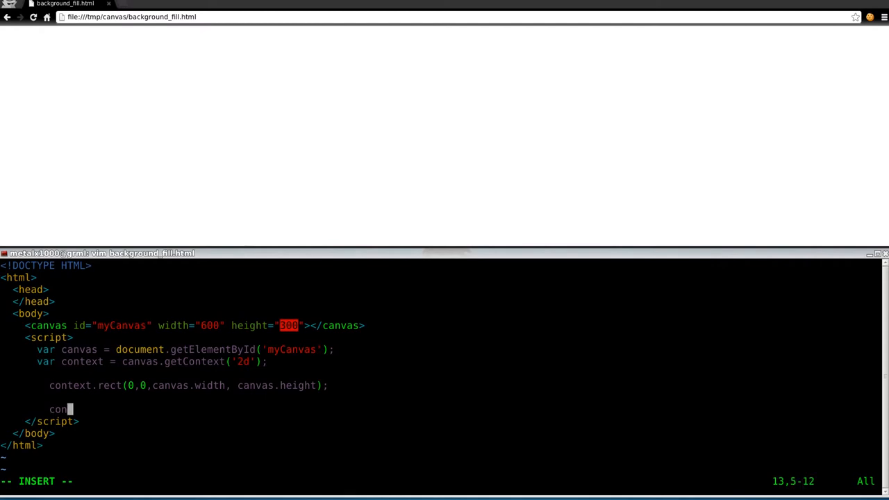
text(text.)
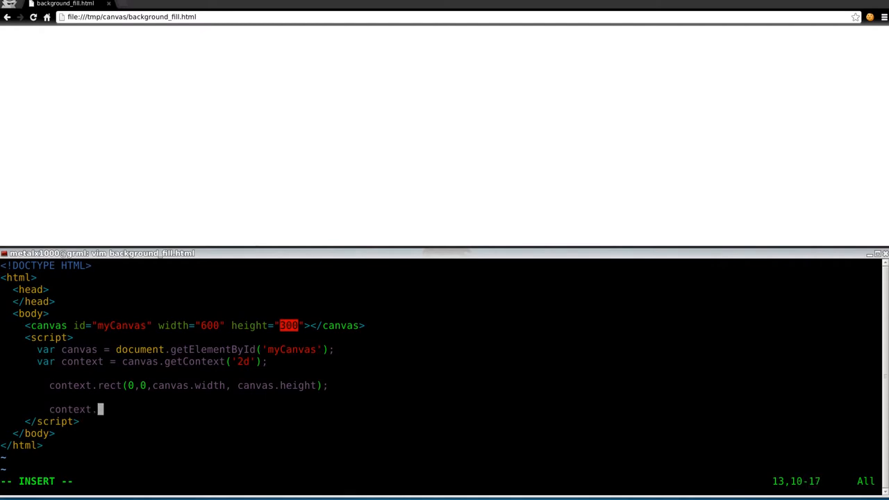
text(fill)
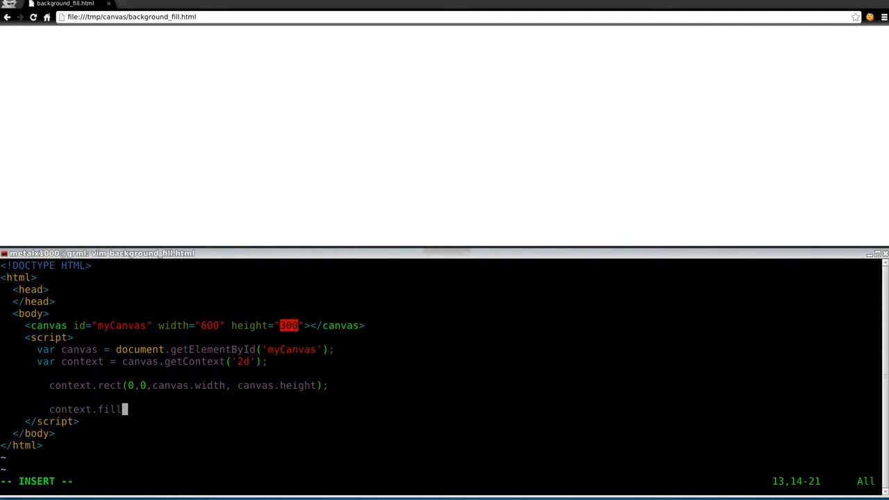
text(Sty)
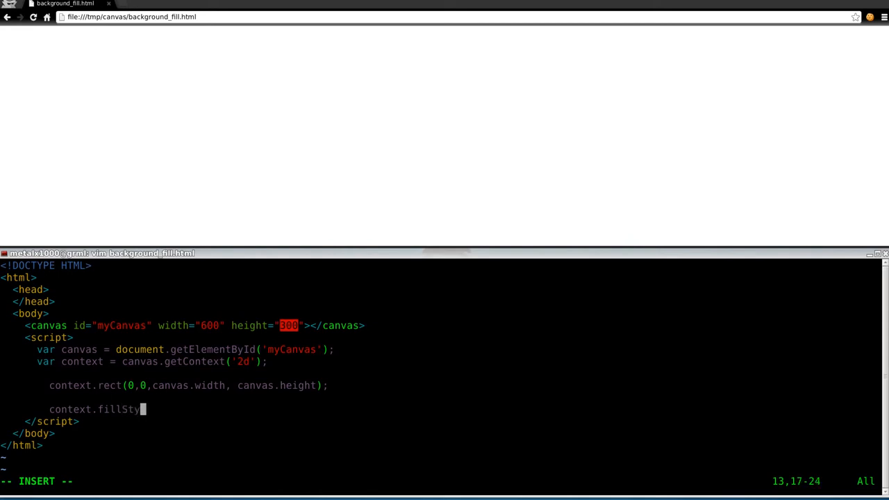
text(le=")
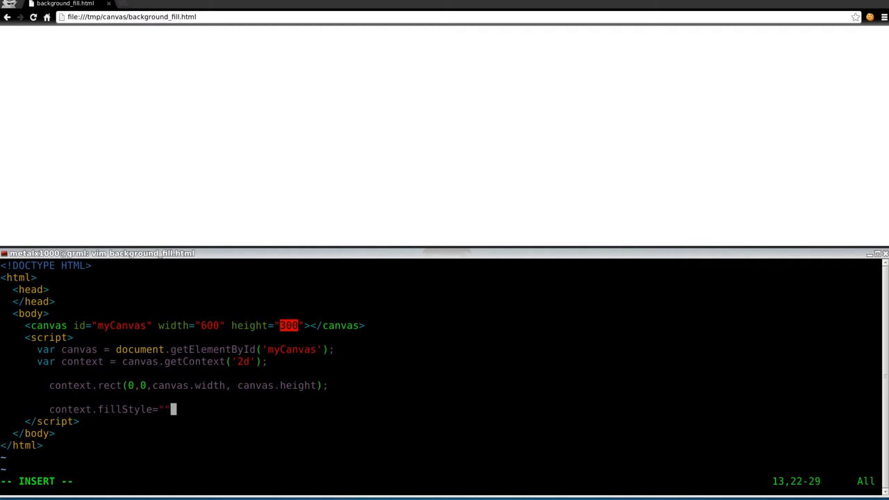
text(blue)
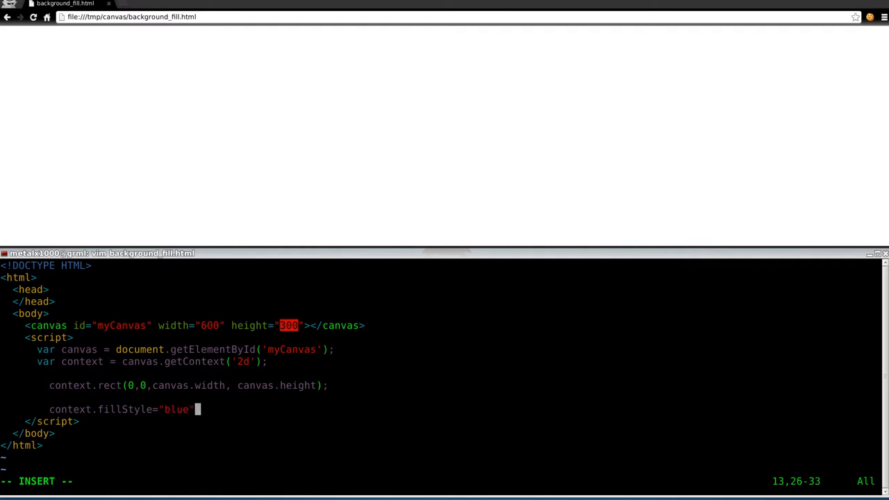
text(;)
text(context.fill)
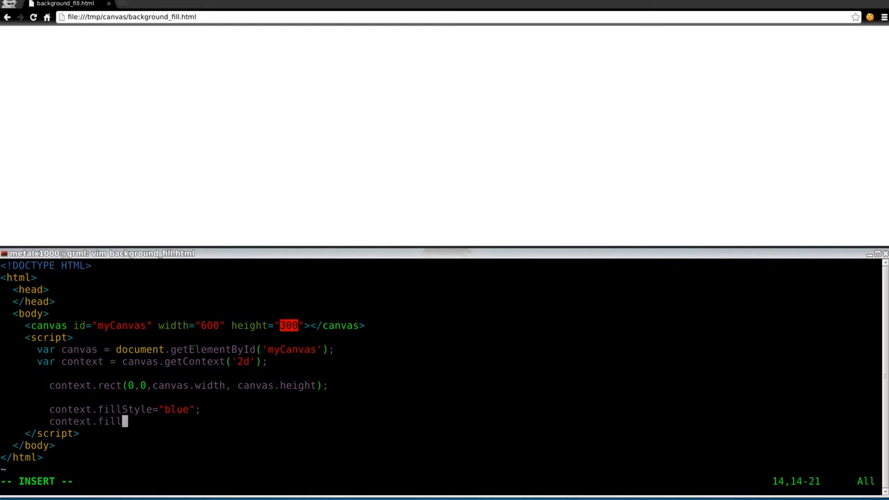
text(();)
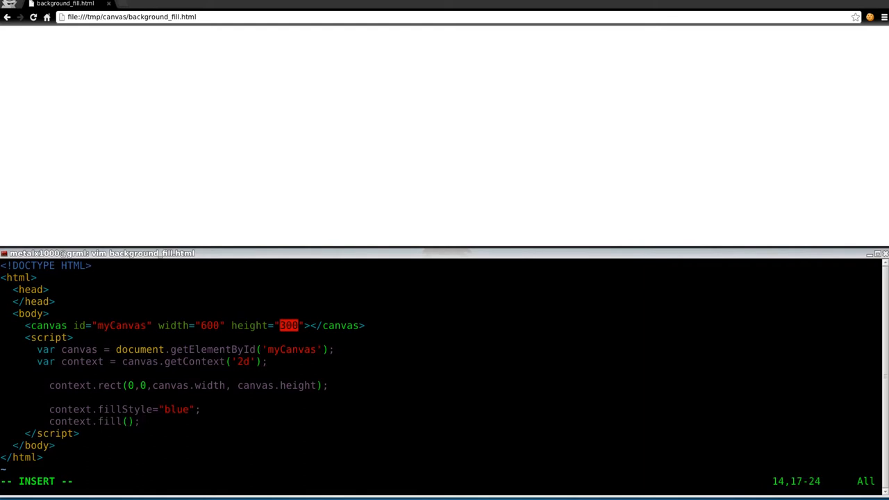
mouse_move(235, 336)
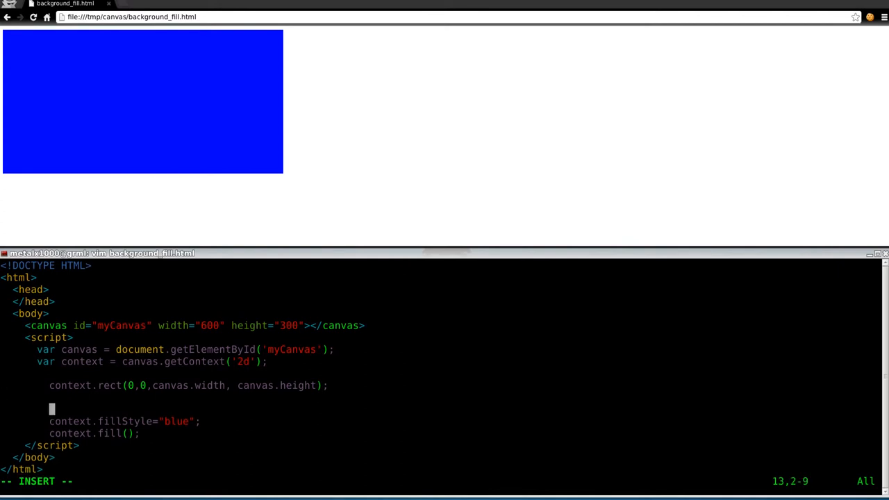
Step: Begin the line 'var grd = context.createLinearGradient(' between the rectangle and fill
text(var)
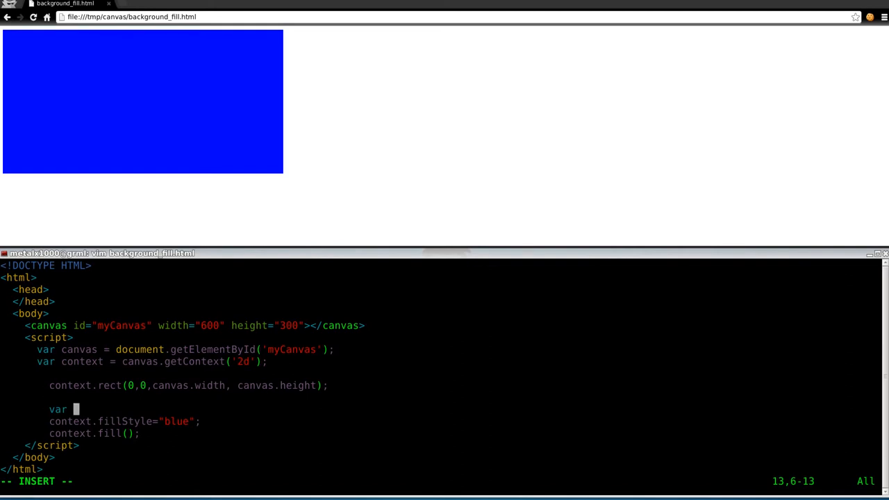
text(grd = context)
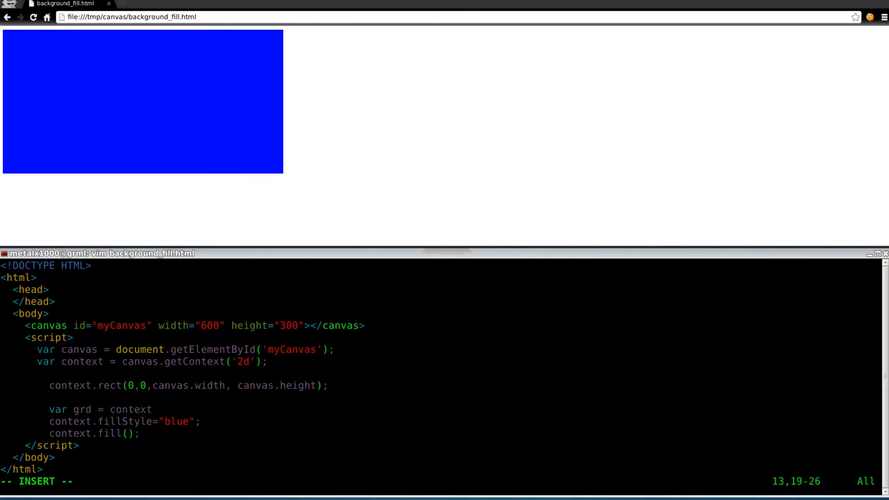
text(create)
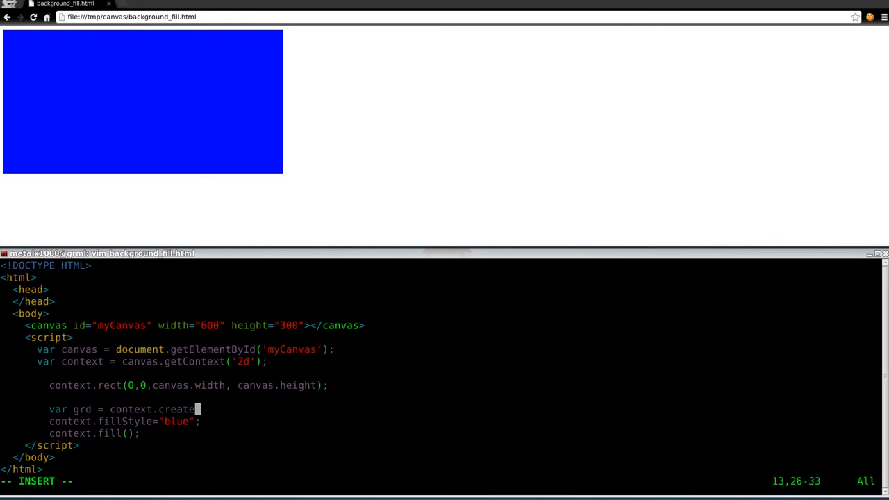
text(Linear)
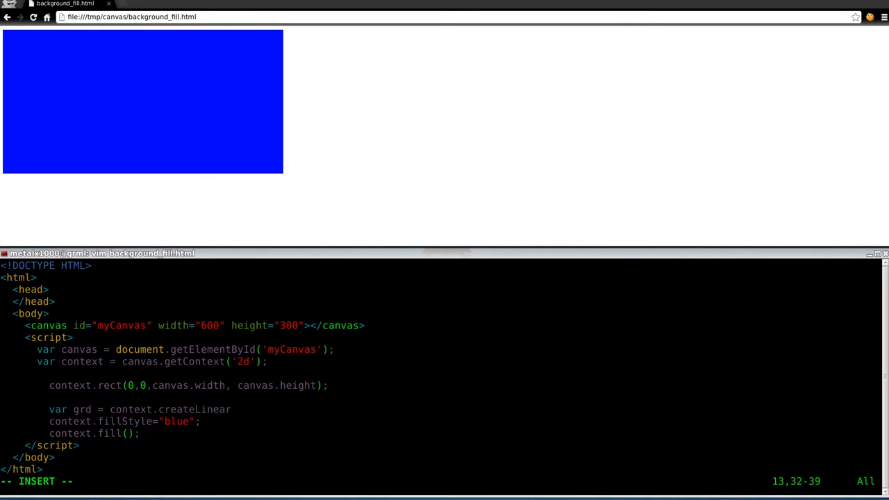
text(Gra)
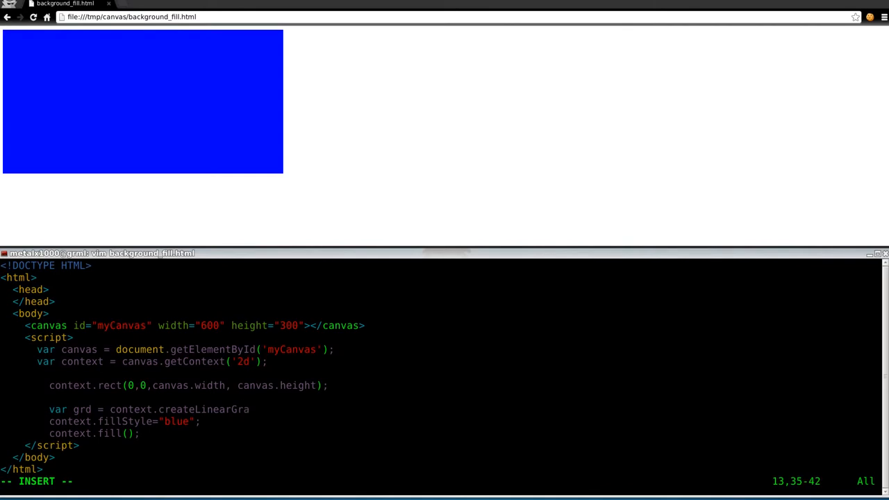
text(dient)
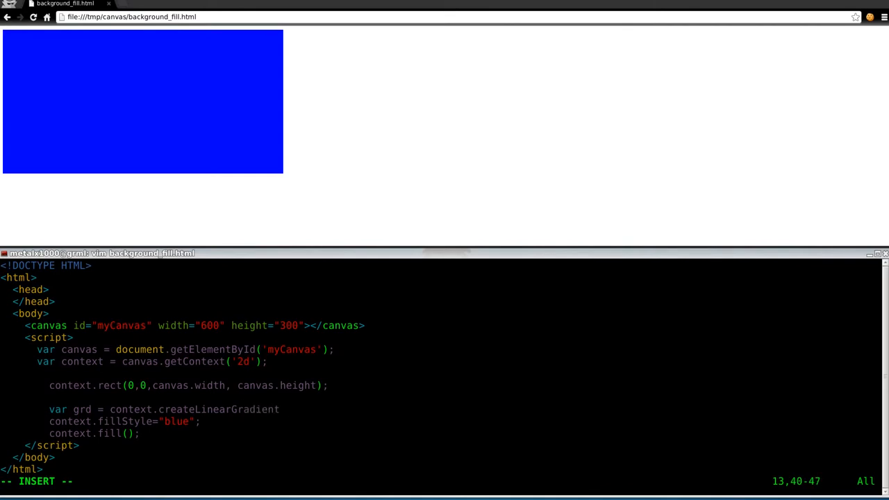
text(()
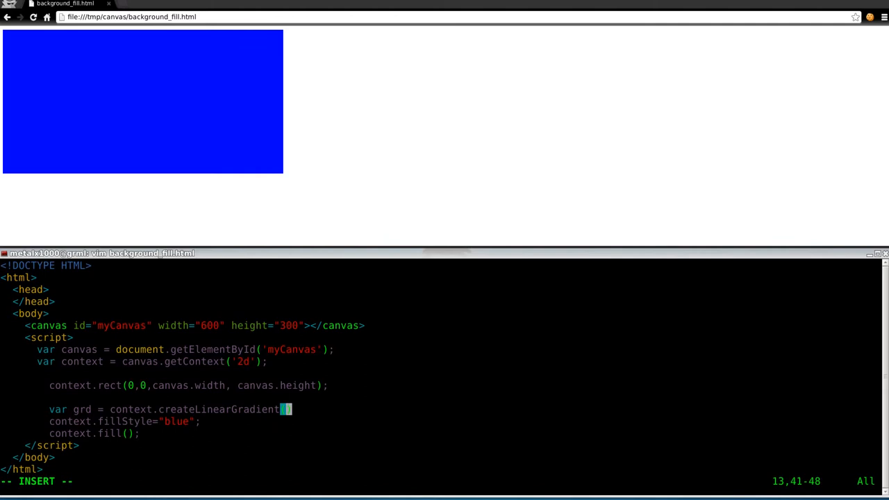
text(()
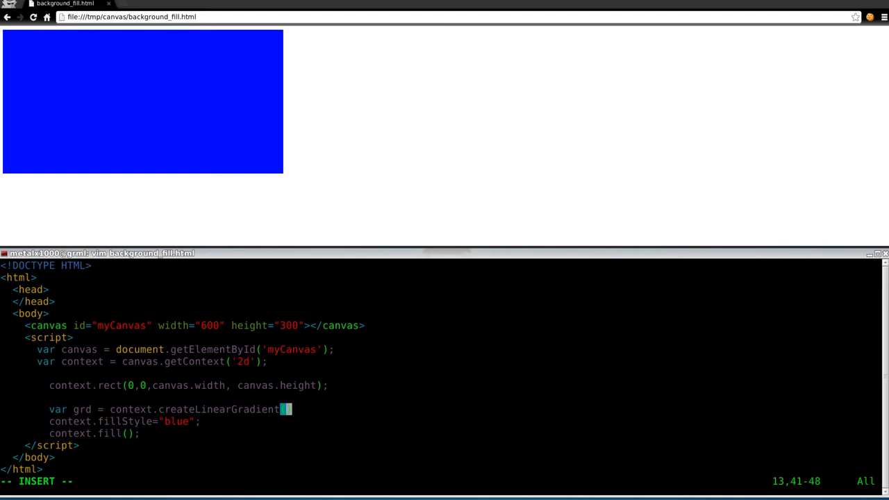
text(()
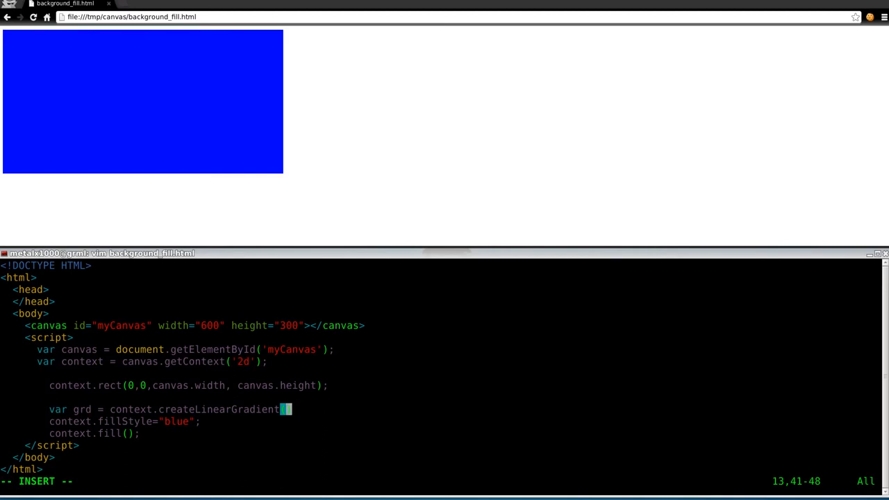
Step: Pass 0,0,canvas.width,canvas.height as the gradient coordinates and close the statement
text(0,0,)
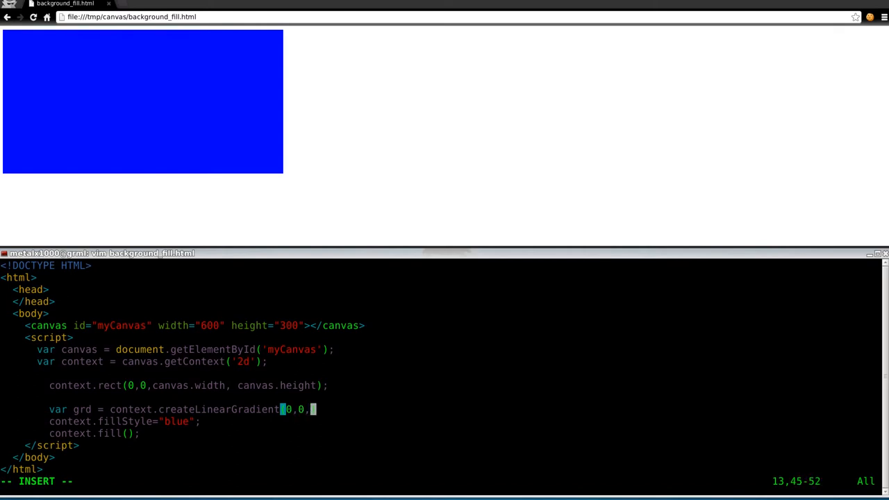
text(can)
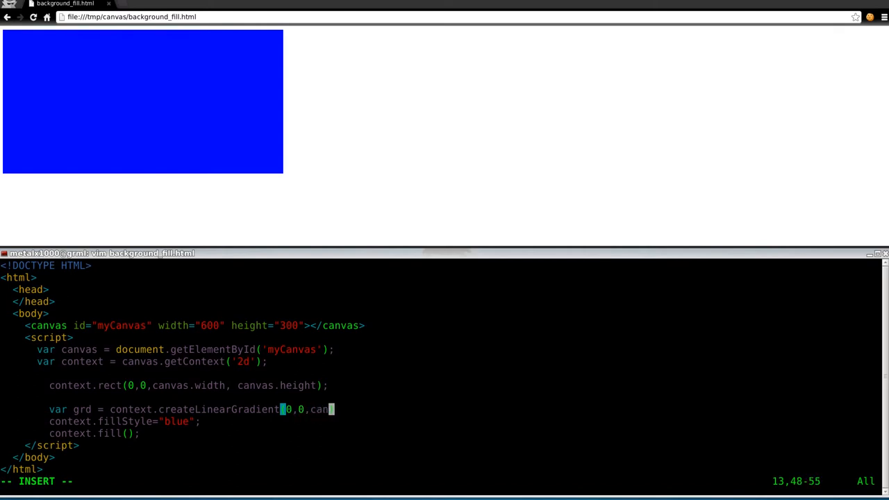
text(vas)
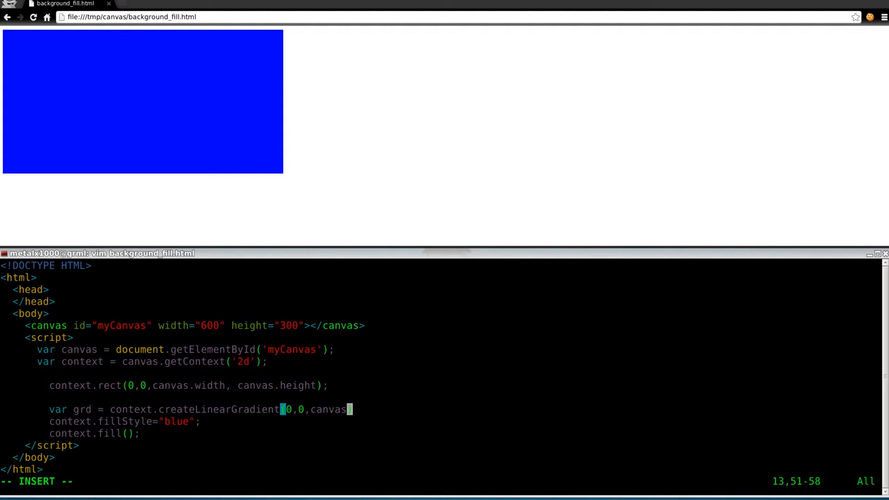
text(wi)
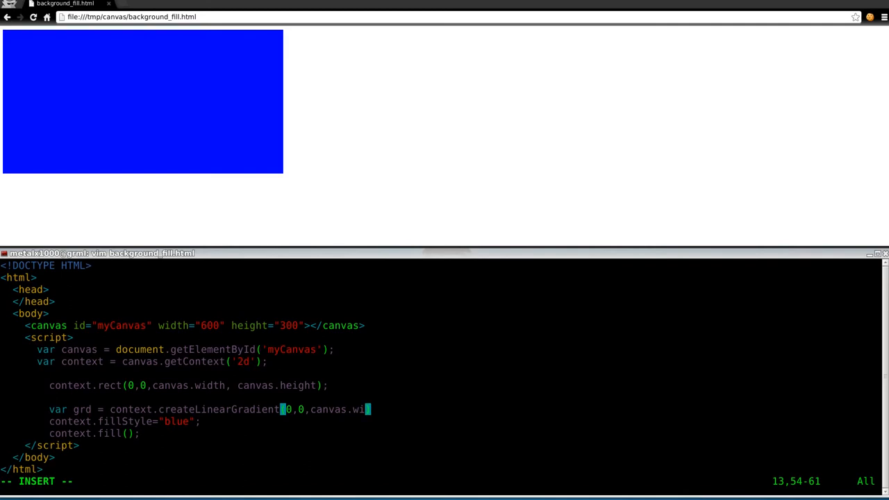
text(th,)
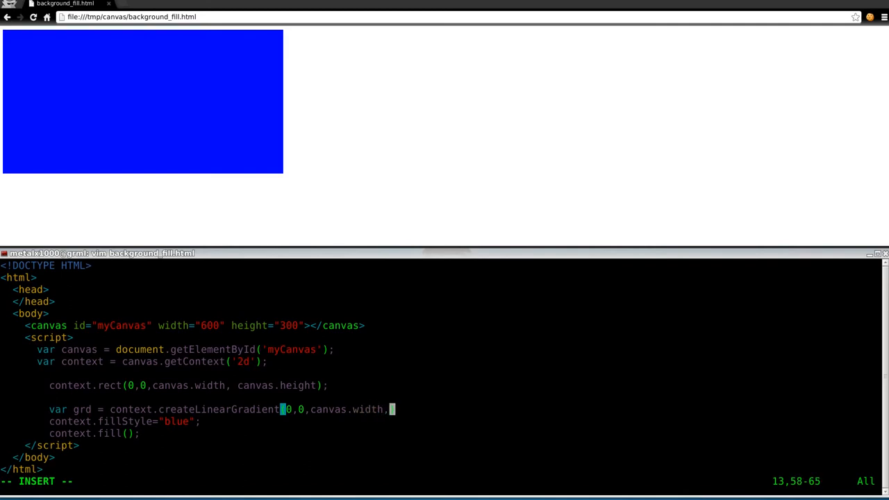
text(canvas.)
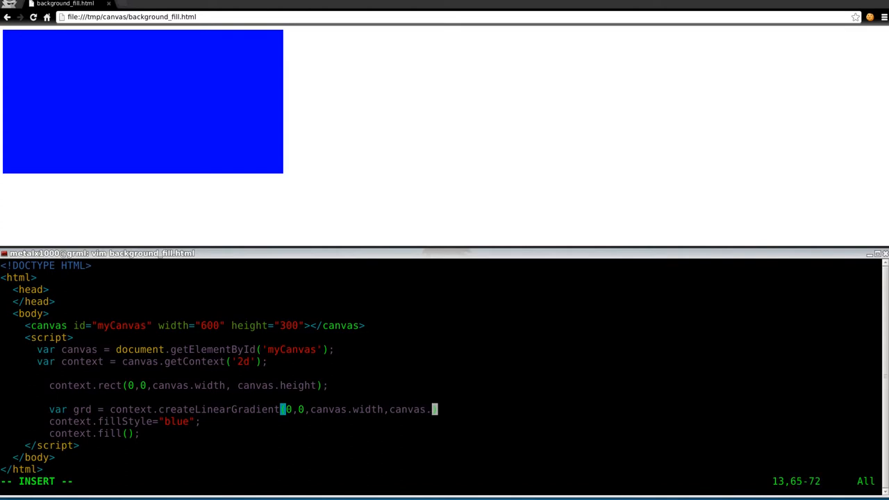
text(height)
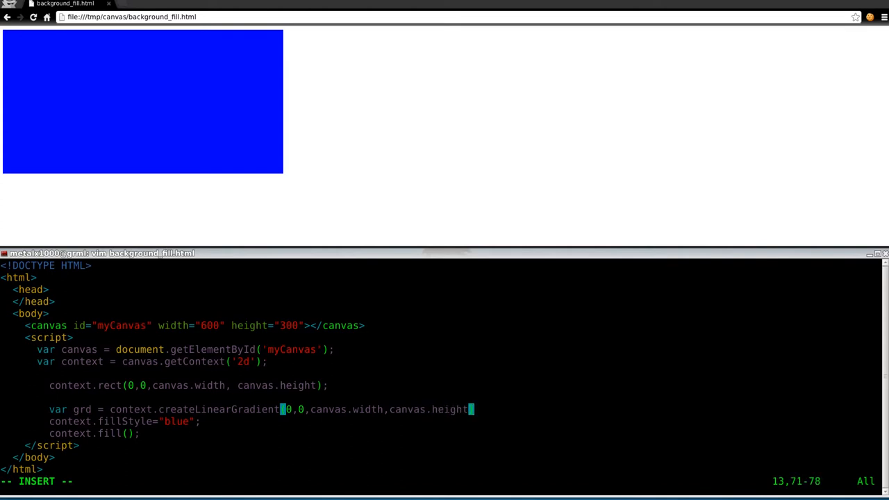
text();)
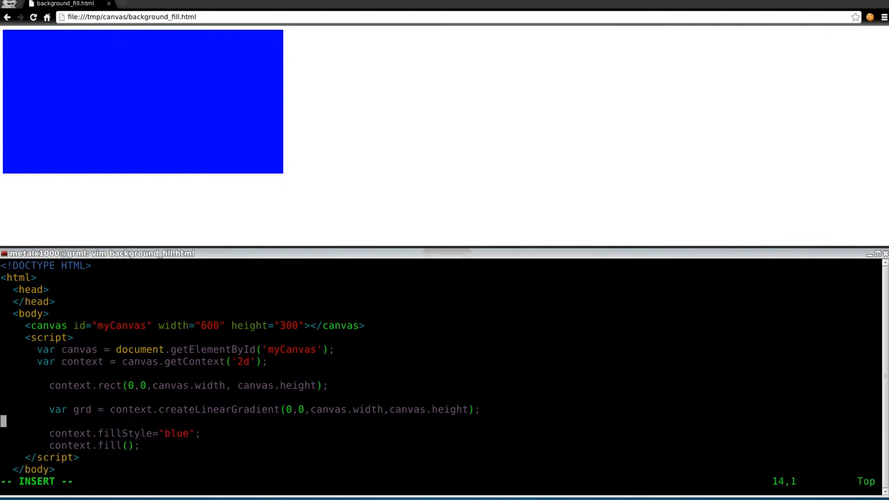
Step: Add a blue colour stop at offset 0 to grd on a new line
key(Return)
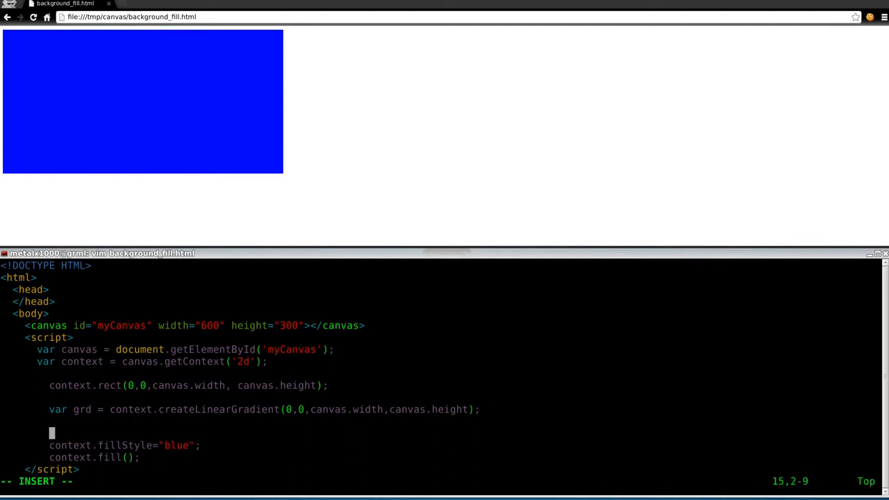
text(gr)
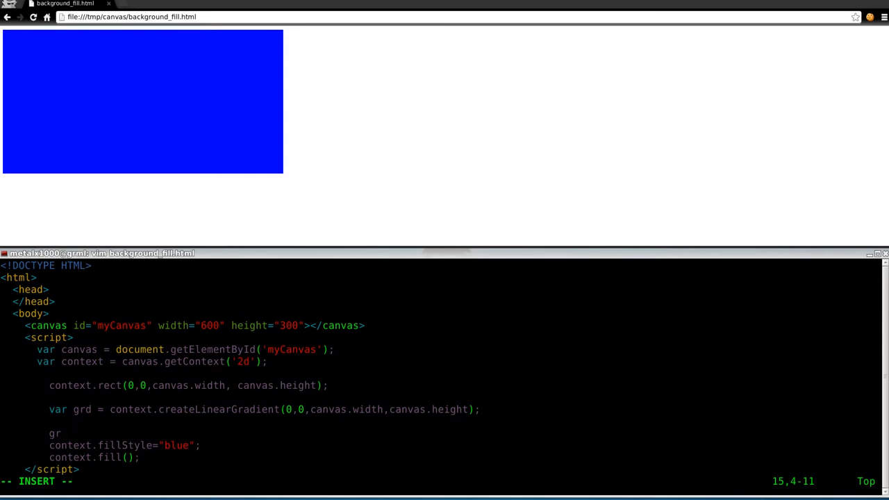
text(d.add)
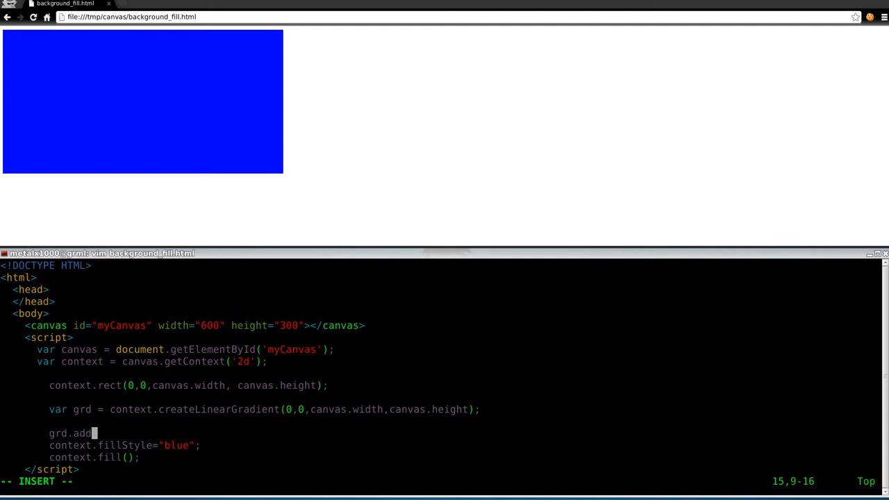
text(ColorS)
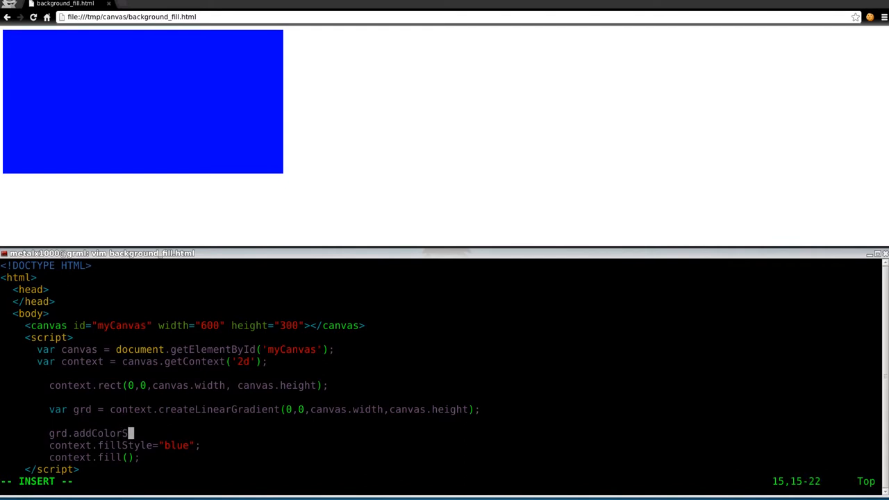
text(top)
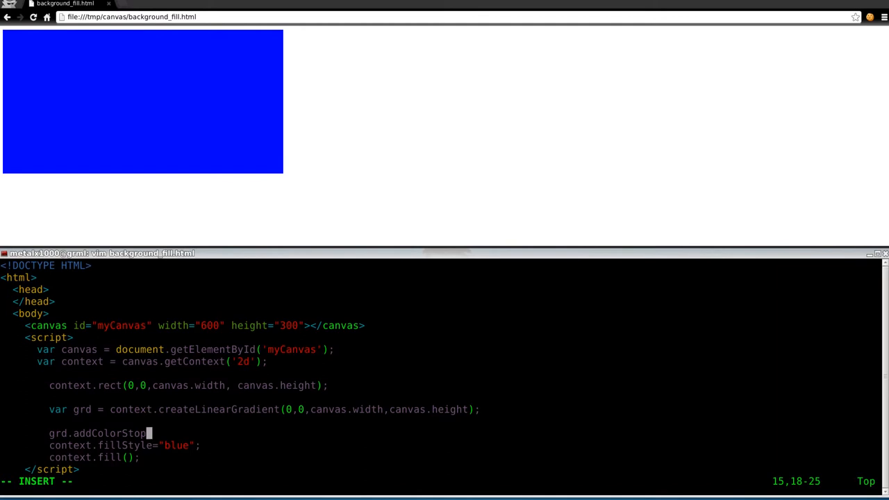
text(()
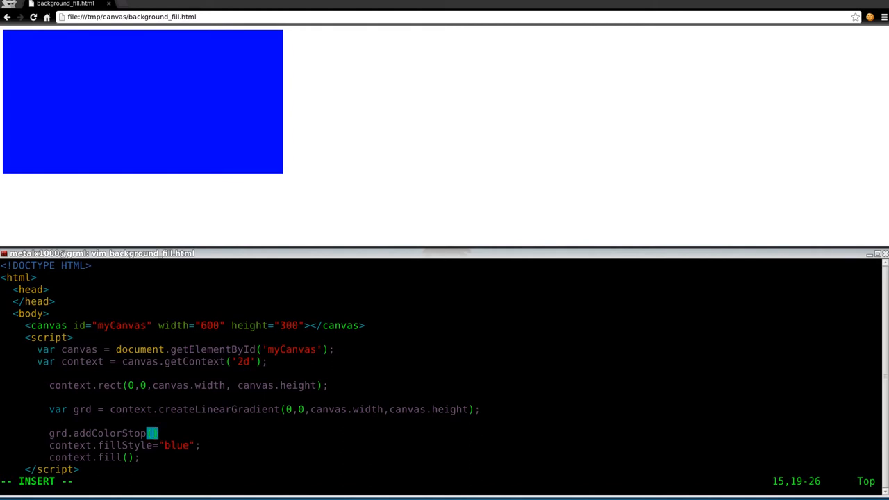
text(0)
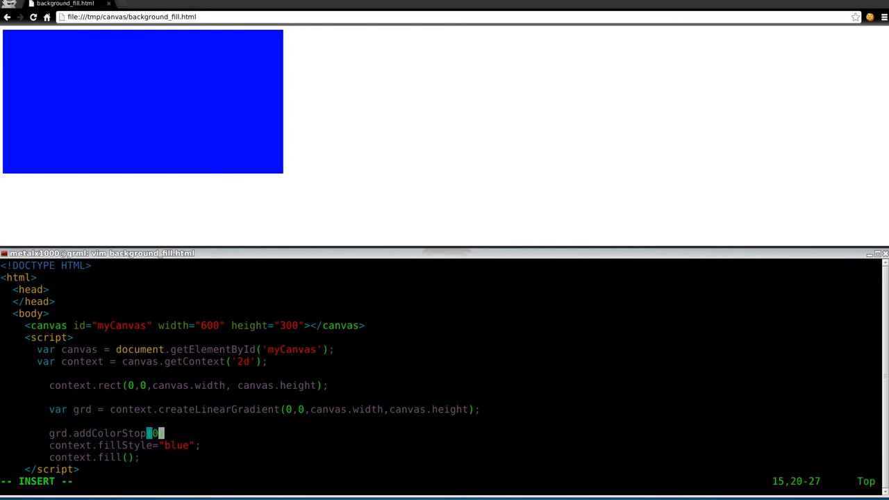
text(, ')
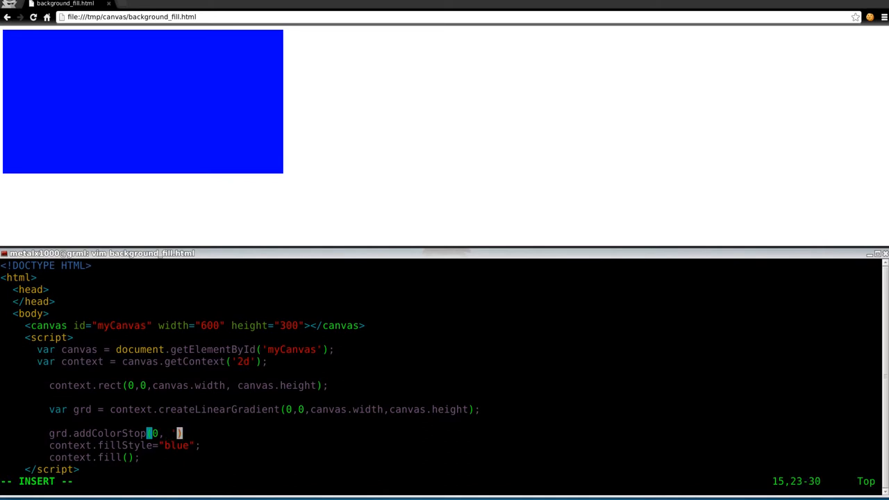
text(blue)
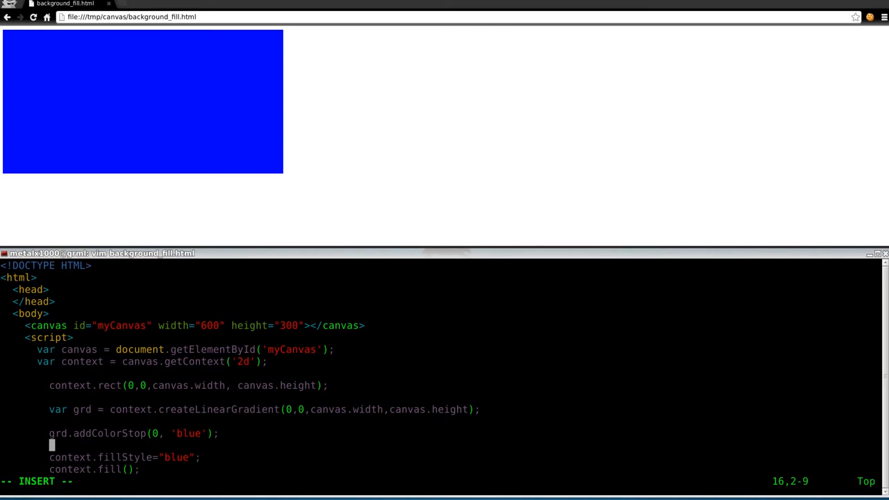
Step: Add a red colour stop at offset 1 and set context.fillStyle to grd
text(grd.)
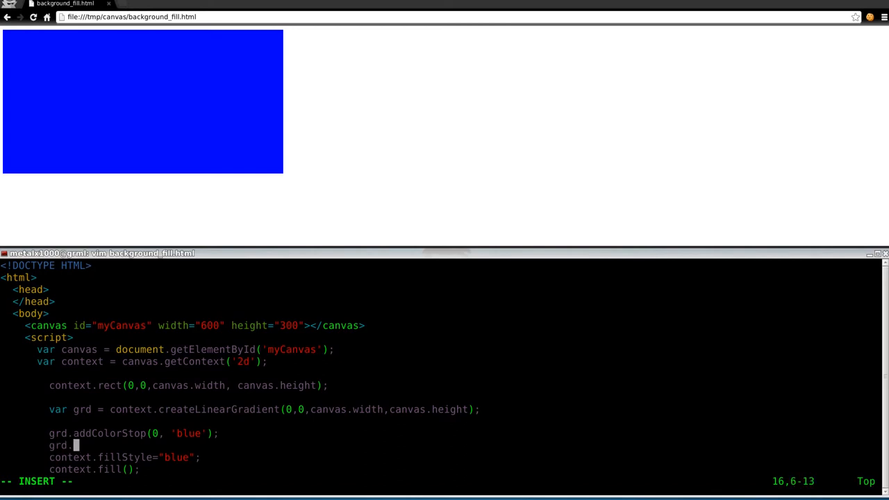
text(addColor)
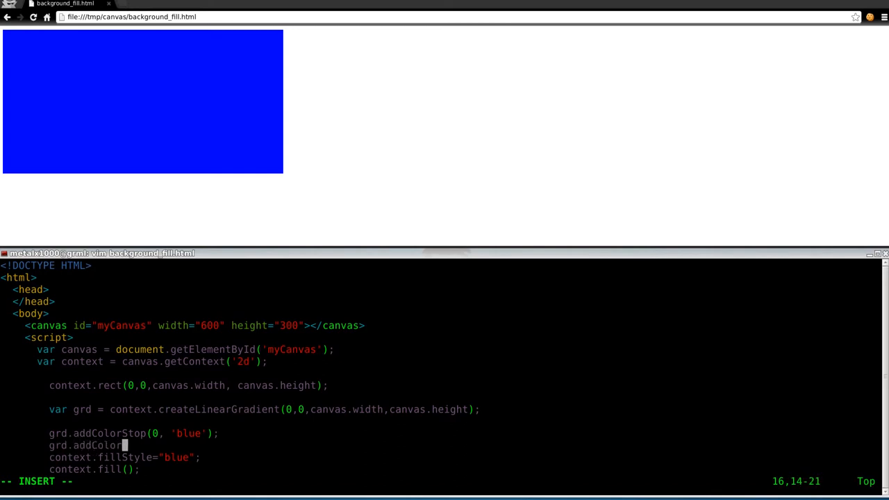
text(Stop();)
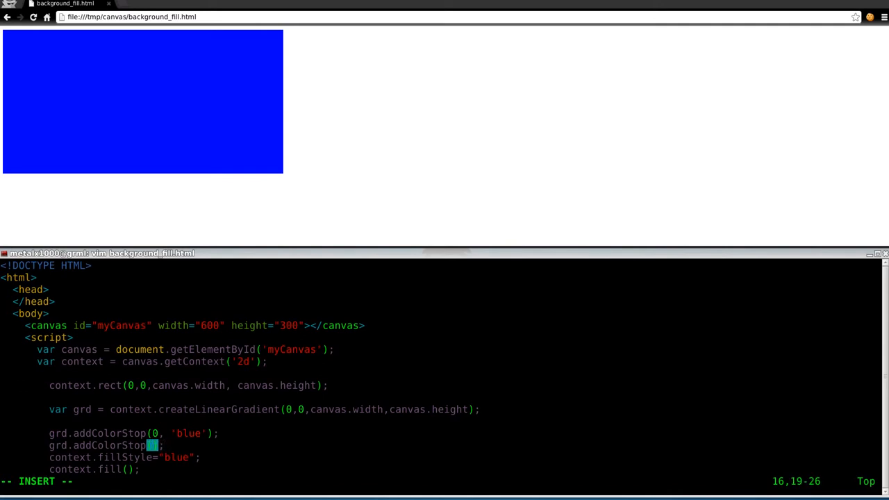
text(1, '')
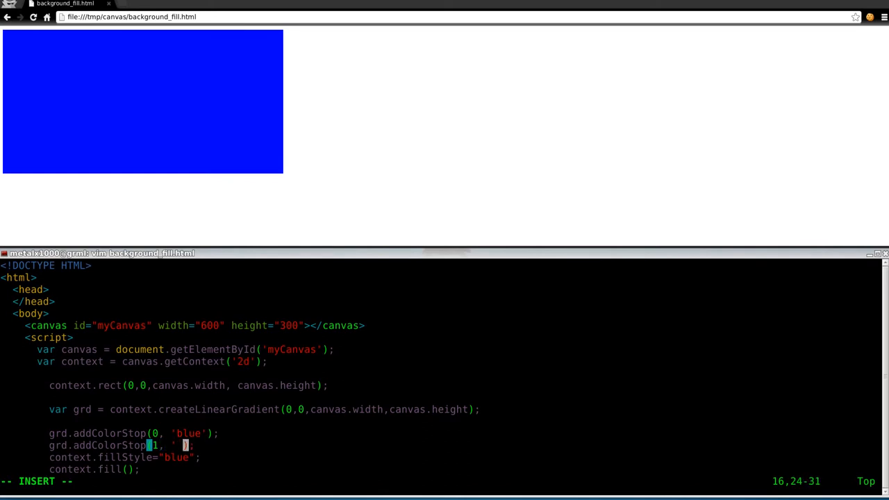
text(red)
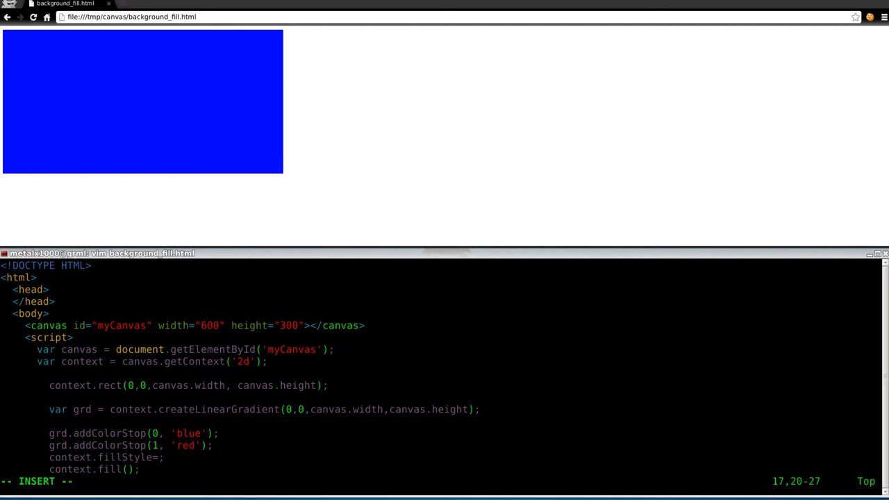
text(grd)
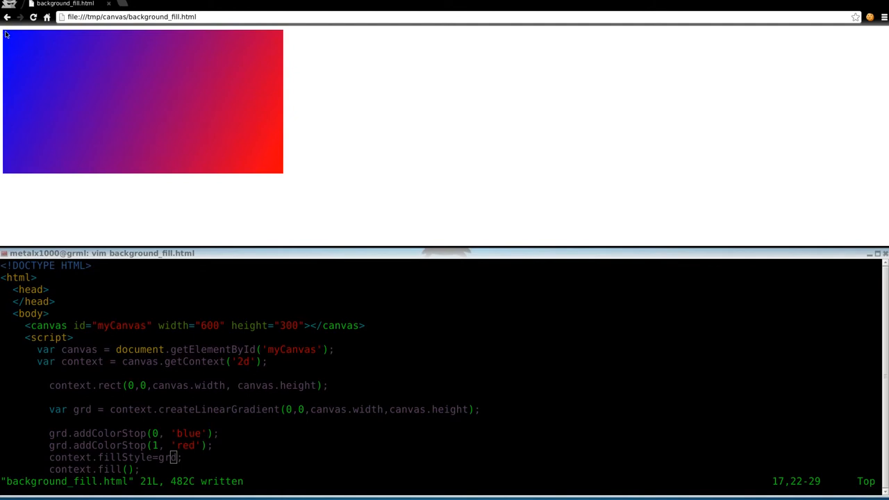
mouse_move(4, 33)
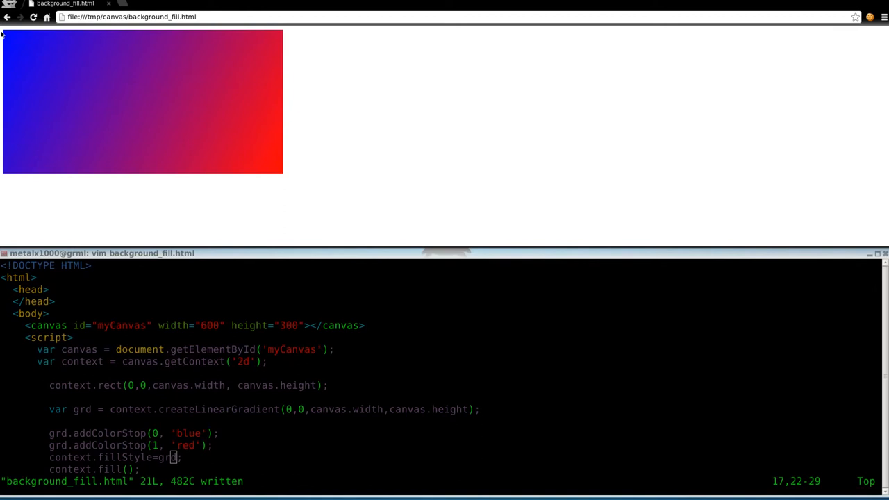
mouse_move(229, 153)
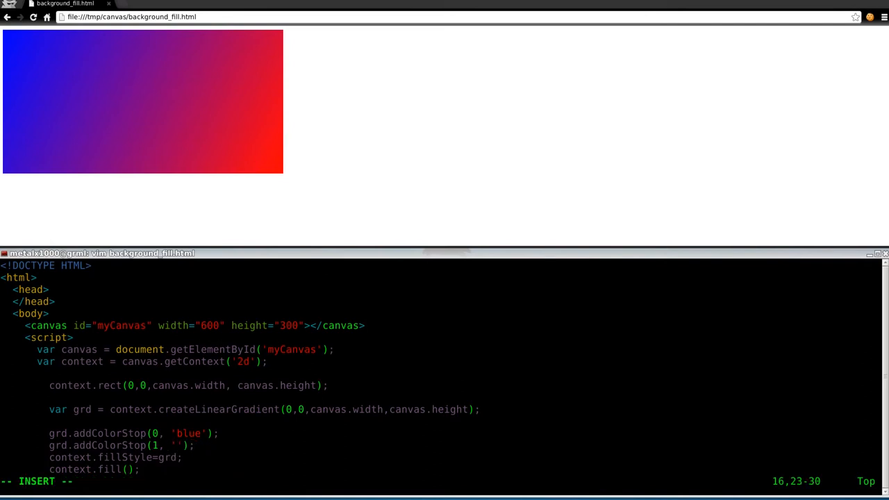
Step: Briefly retype the red stop as 'yellow', then restore 'red' and save
text(yel)
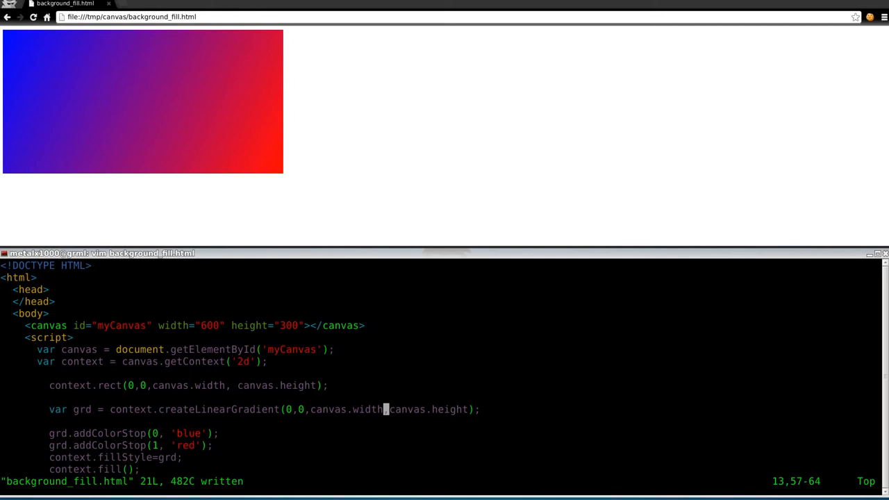
Step: Try canvas.width/2 and canvas.height/2 as the gradient end, then restore full size
text(/2)
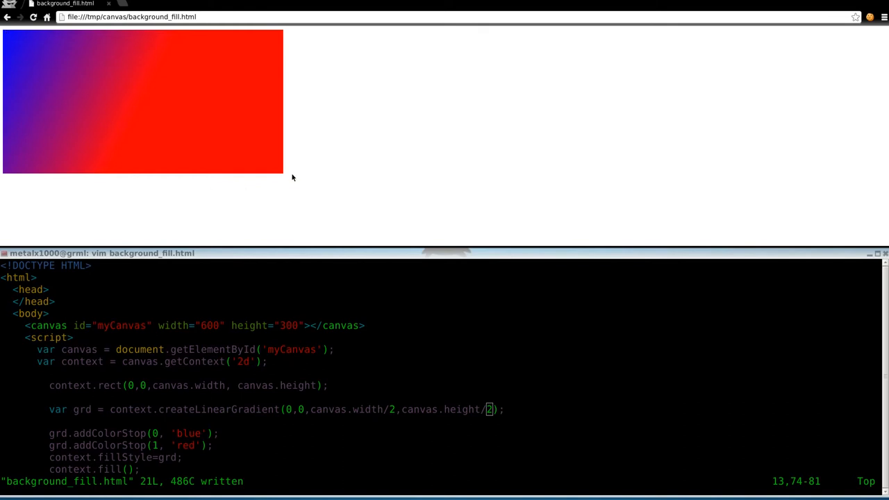
mouse_move(7, 33)
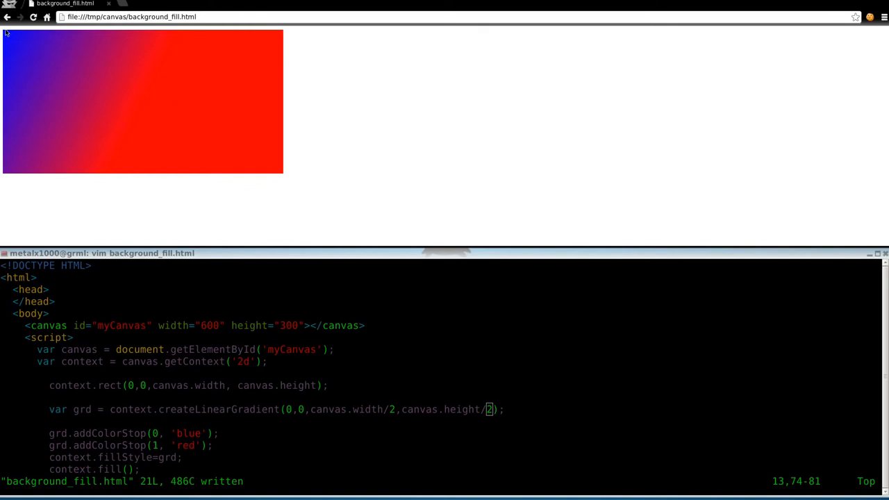
mouse_move(141, 110)
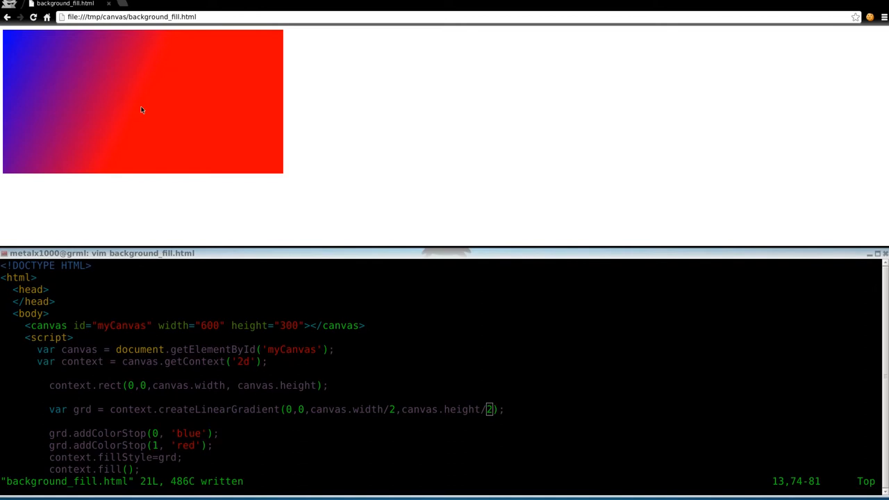
mouse_move(153, 99)
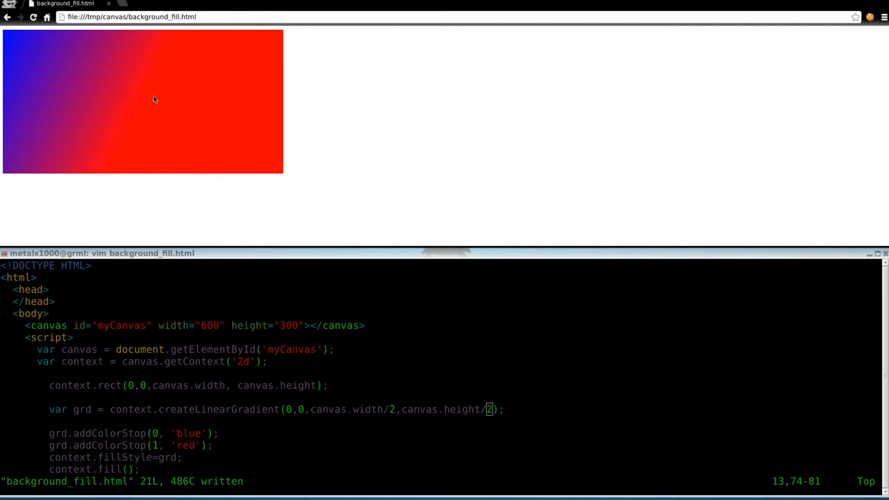
mouse_move(310, 212)
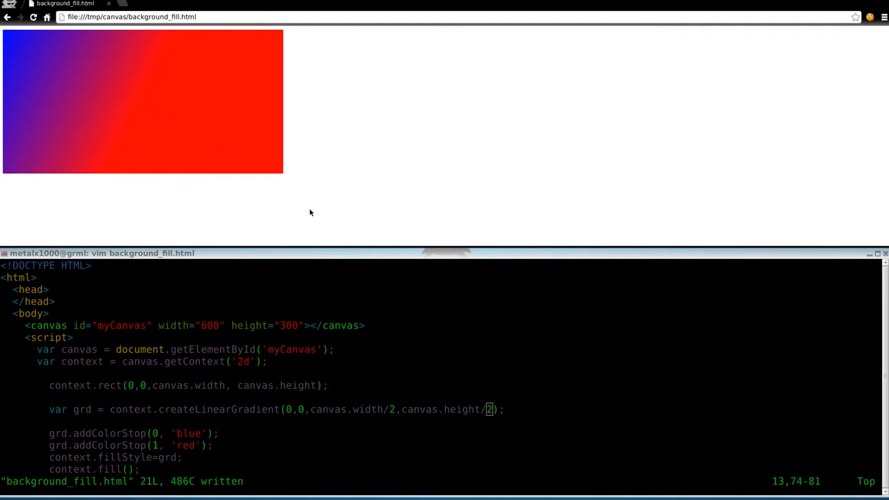
mouse_move(336, 216)
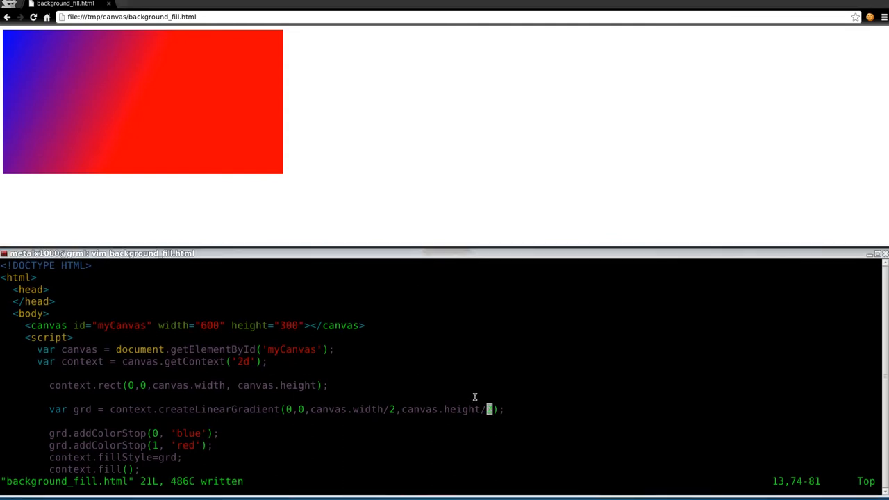
text(2)
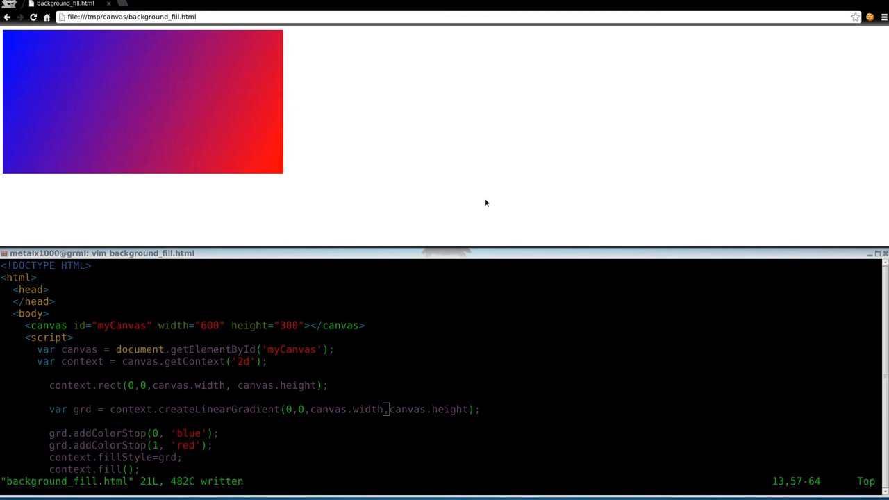
mouse_move(10, 35)
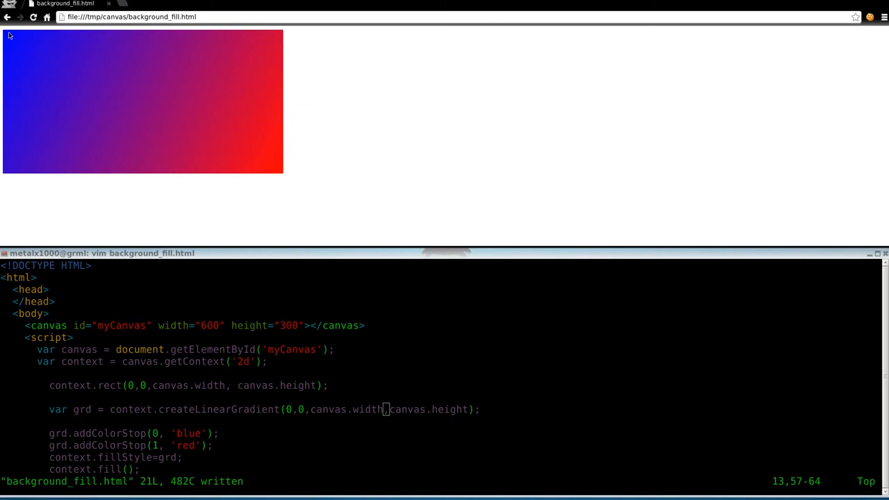
mouse_move(284, 166)
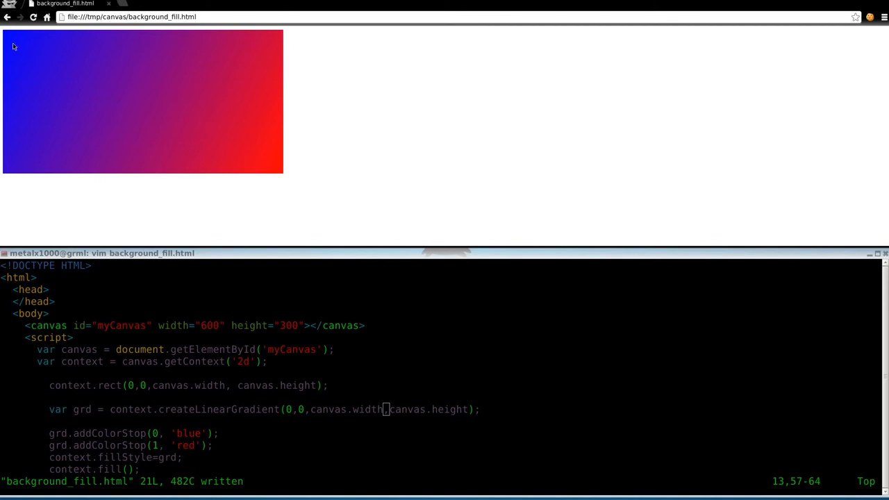
mouse_move(303, 244)
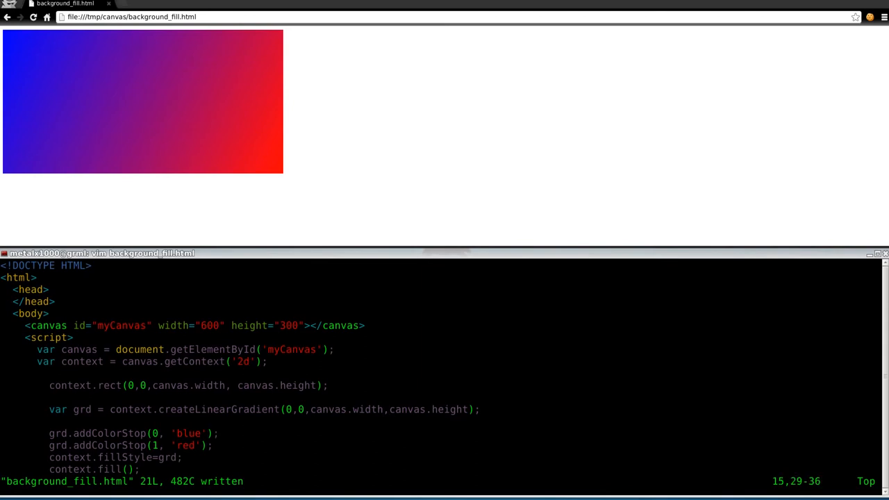
Step: Duplicate the colour stop into stops at 0.3 and 0.6, end with yellow, and save
key(dd)
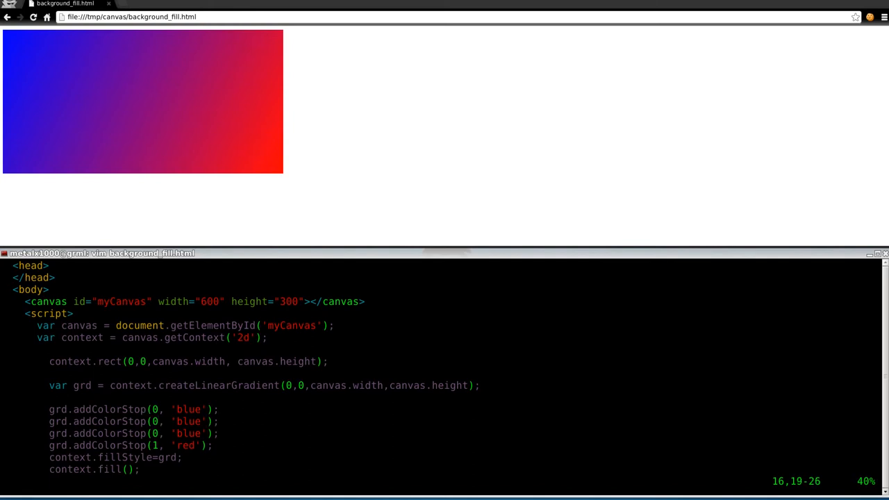
key(i)
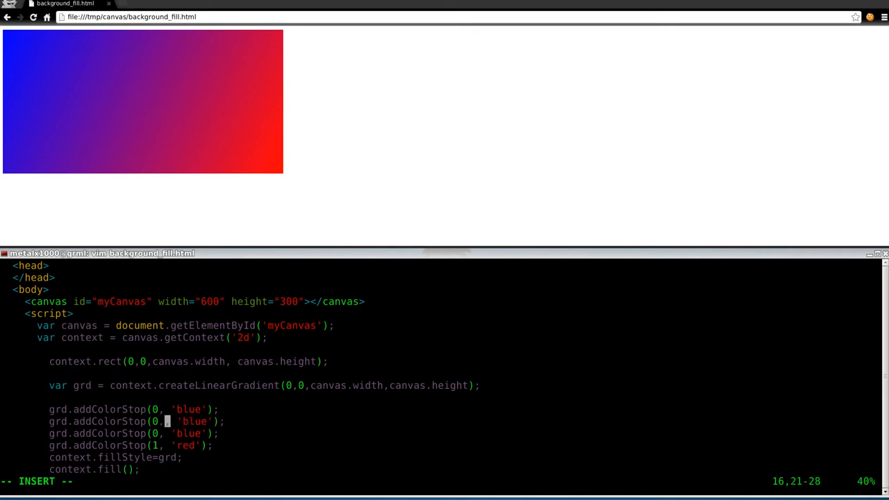
text(3)
click(135, 433)
text(.3)
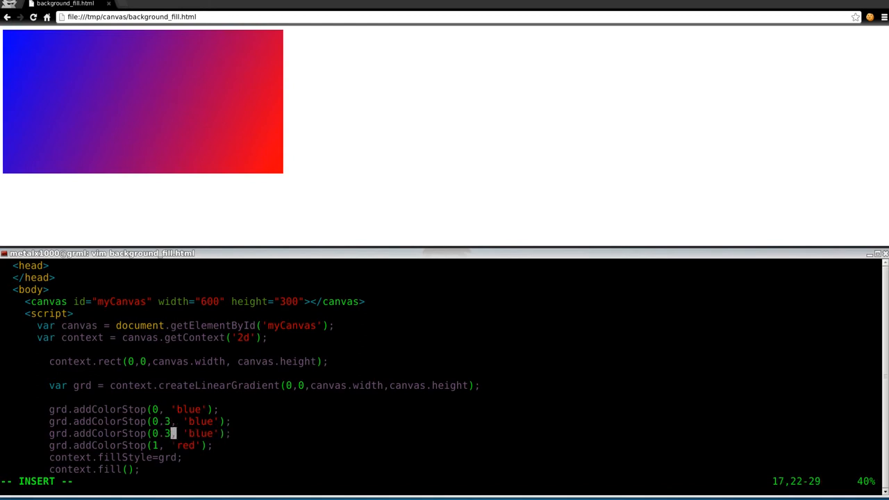
key(BackSpace)
text(6)
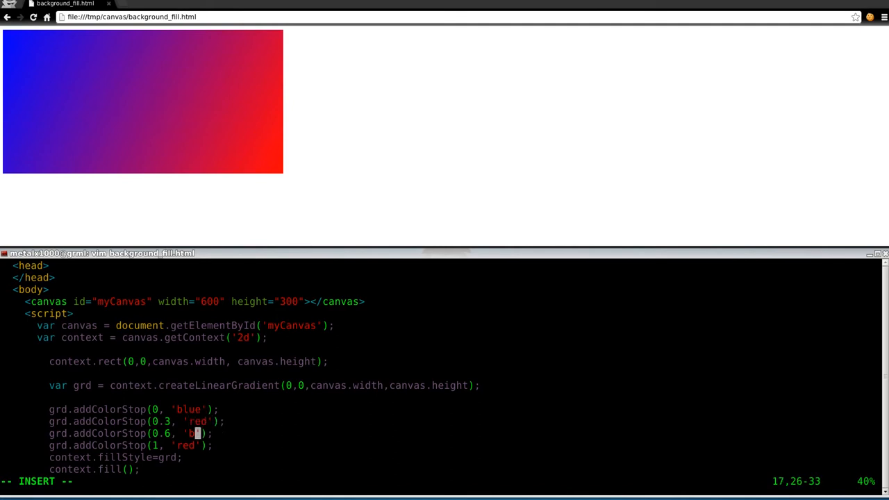
text(:w)
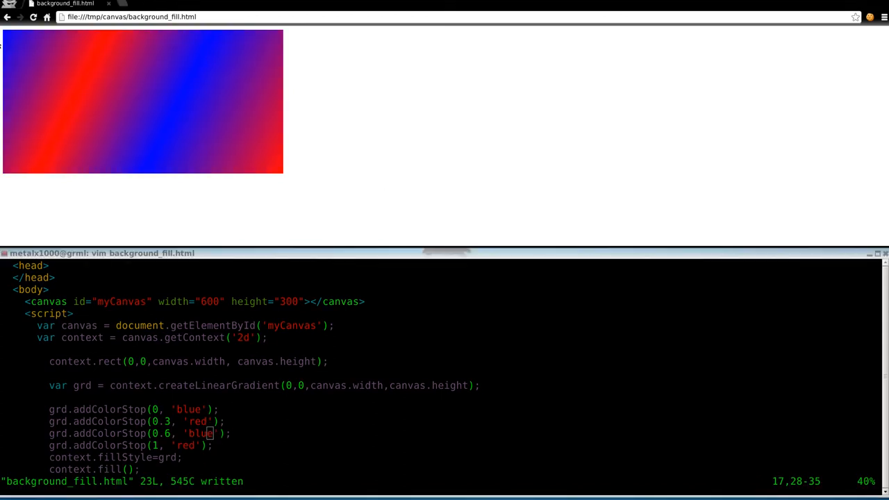
mouse_move(203, 112)
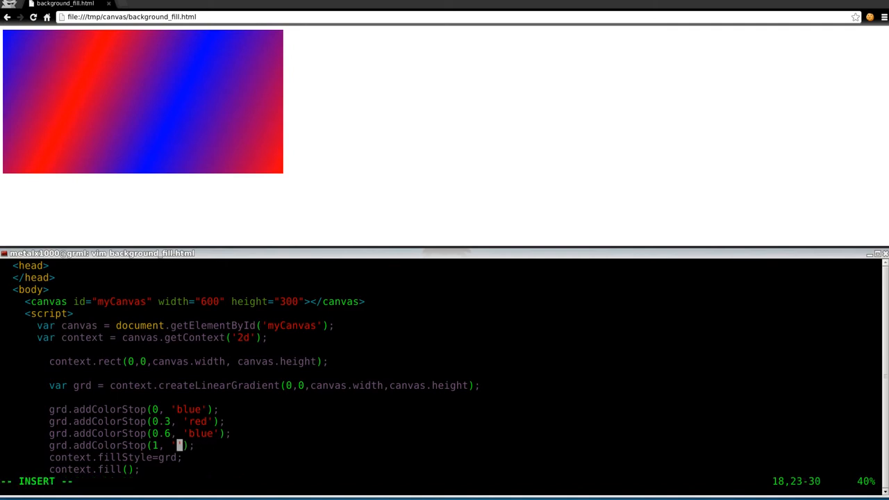
text(yellow)
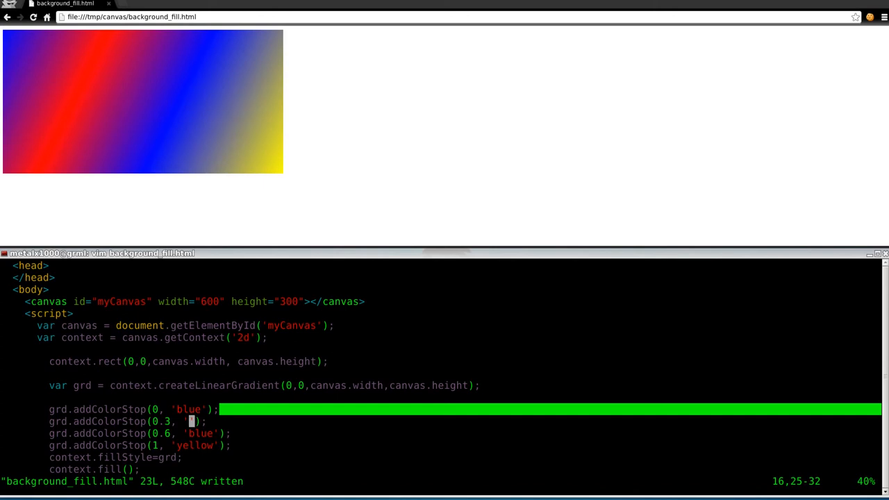
Step: Change the 0.6 colour stop to green and save the file
text(e)
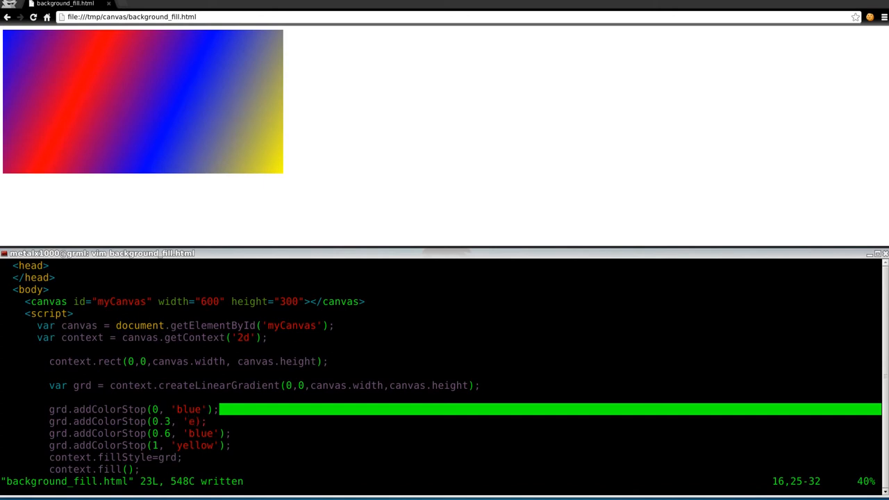
text(red)
click(140, 433)
text(green)
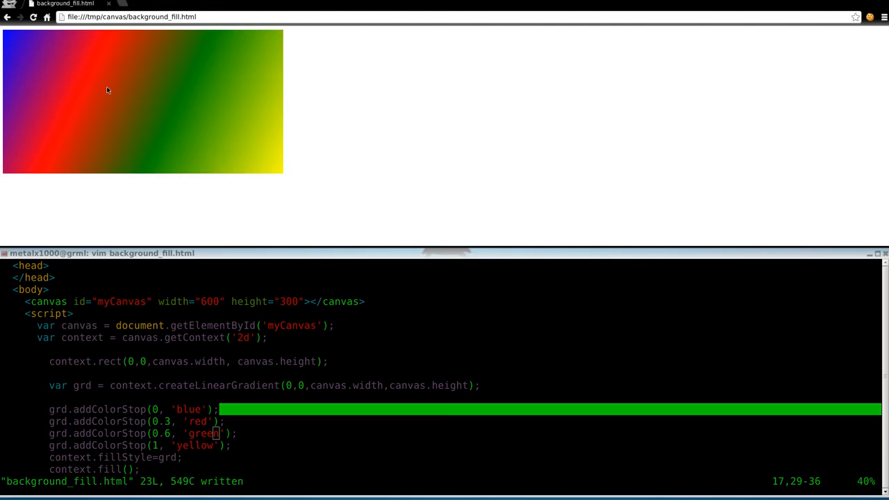
mouse_move(361, 260)
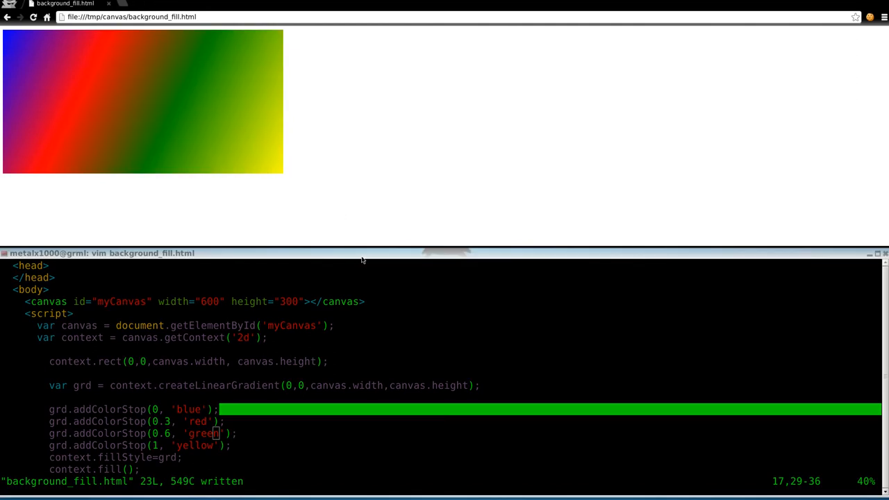
mouse_move(69, 70)
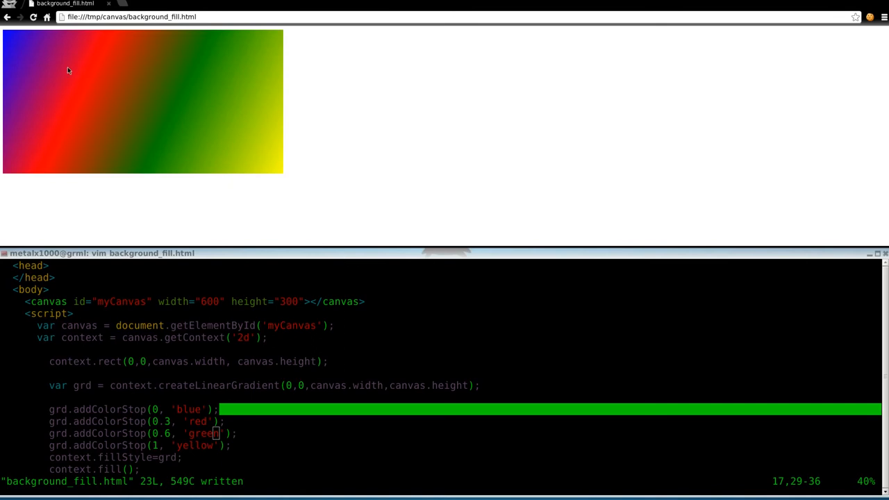
mouse_move(137, 63)
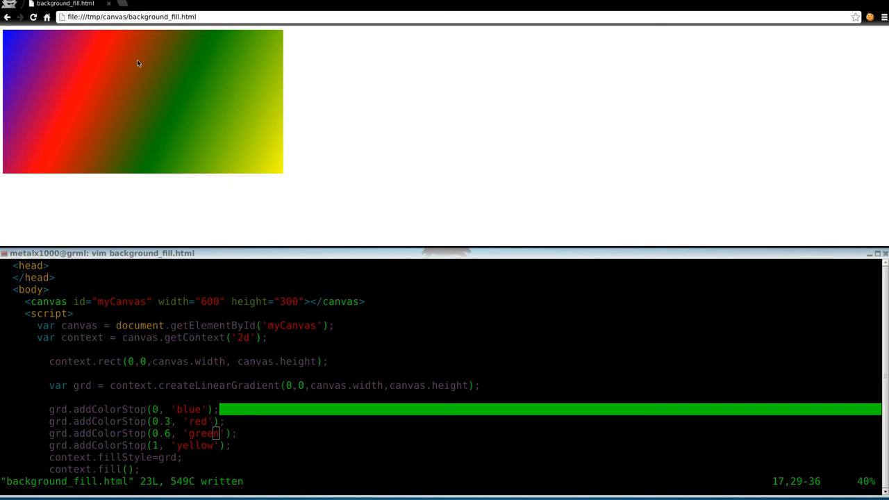
mouse_move(7, 32)
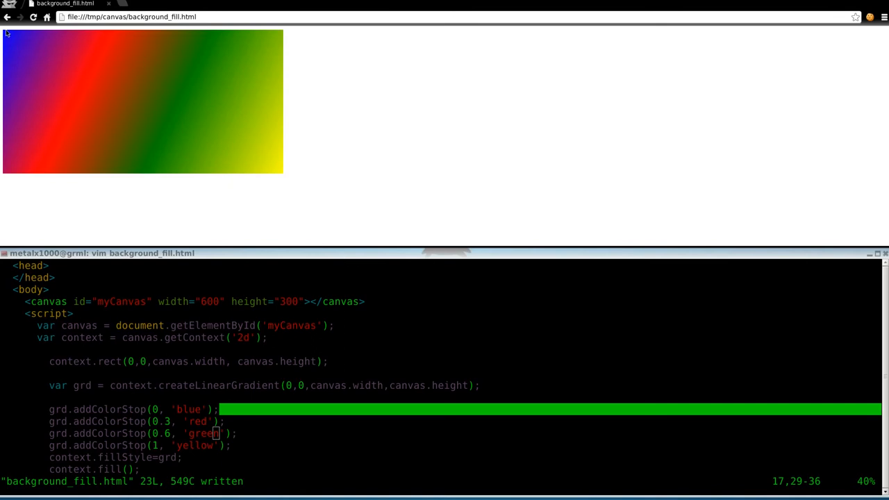
mouse_move(101, 75)
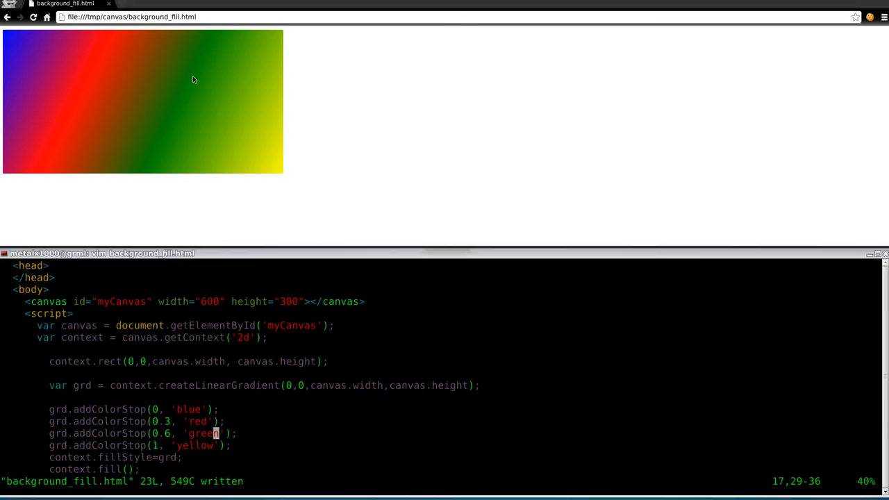
mouse_move(186, 107)
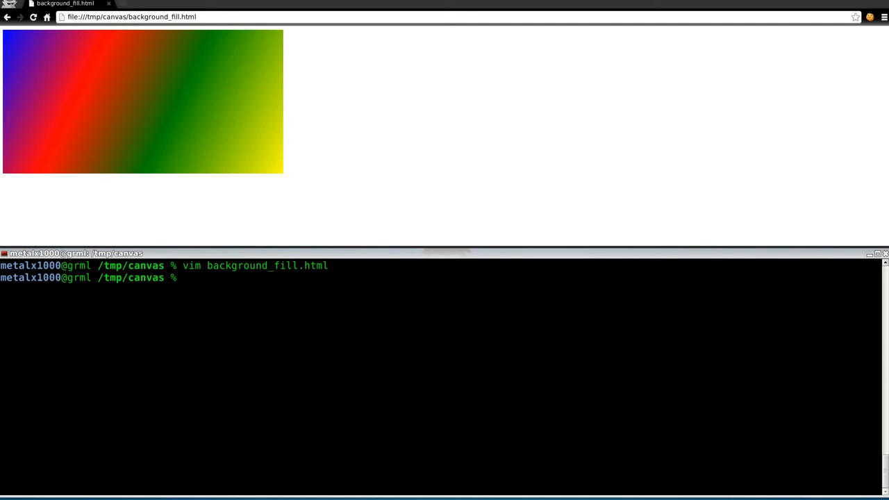
Step: Run 'vim line_join.html' from the shell to open the kite page
text(vim)
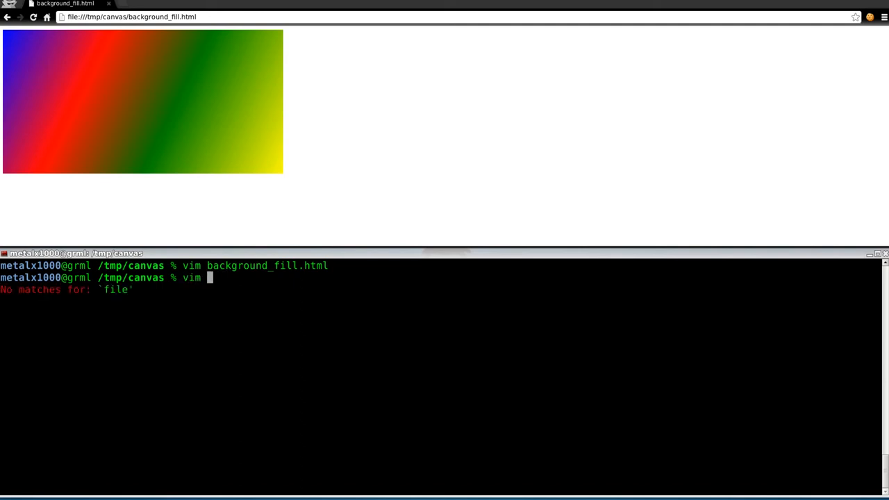
text(line_)
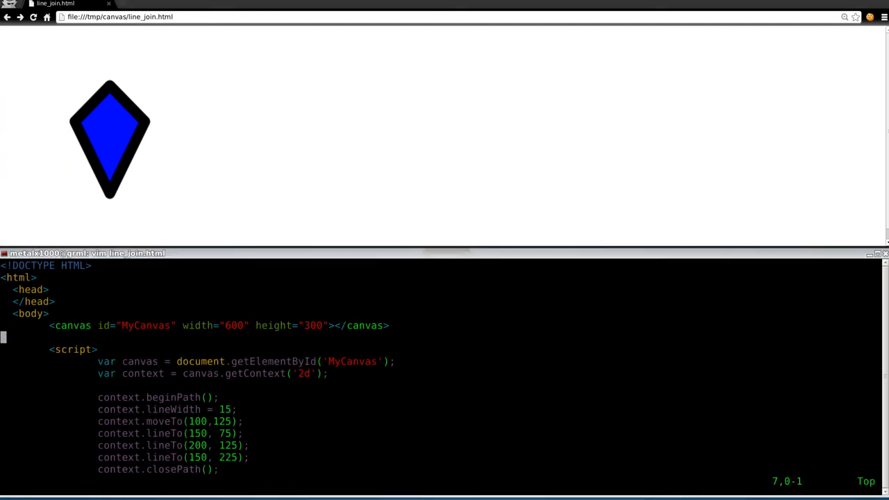
Step: Insert the four-stop gradient grd and set the kite's fillStyle to grd instead of blue
key(i)
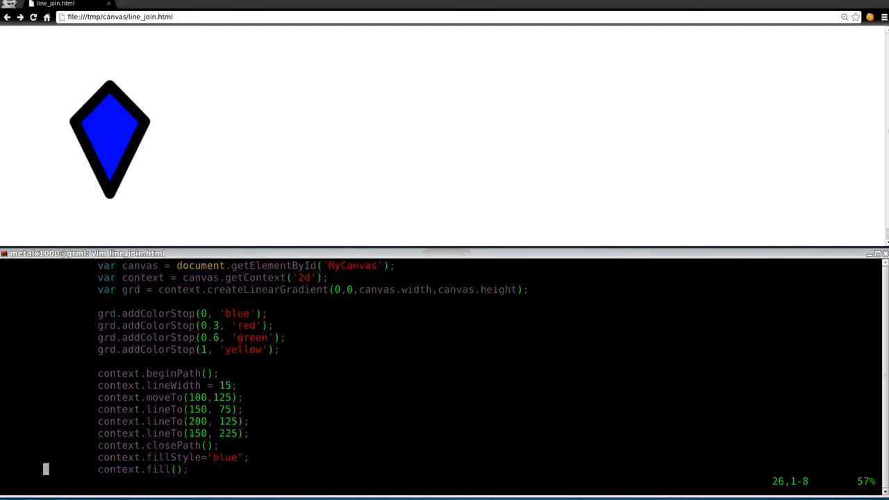
mouse_move(214, 294)
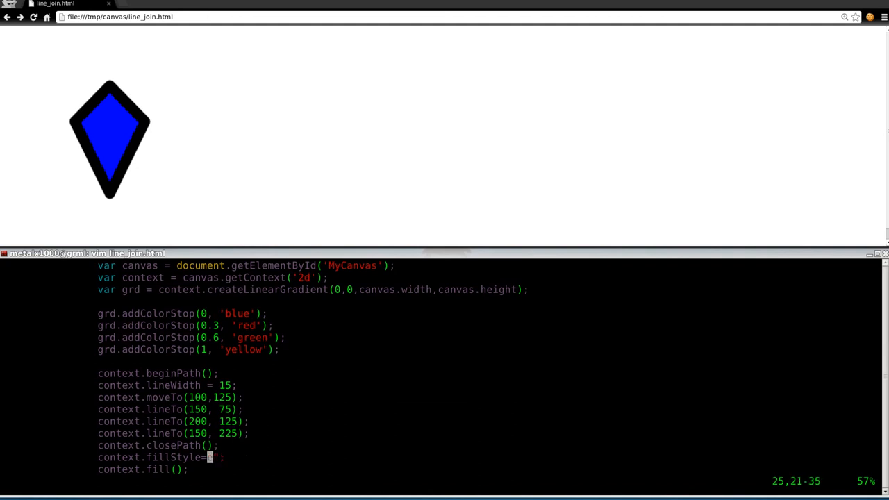
text(grd)
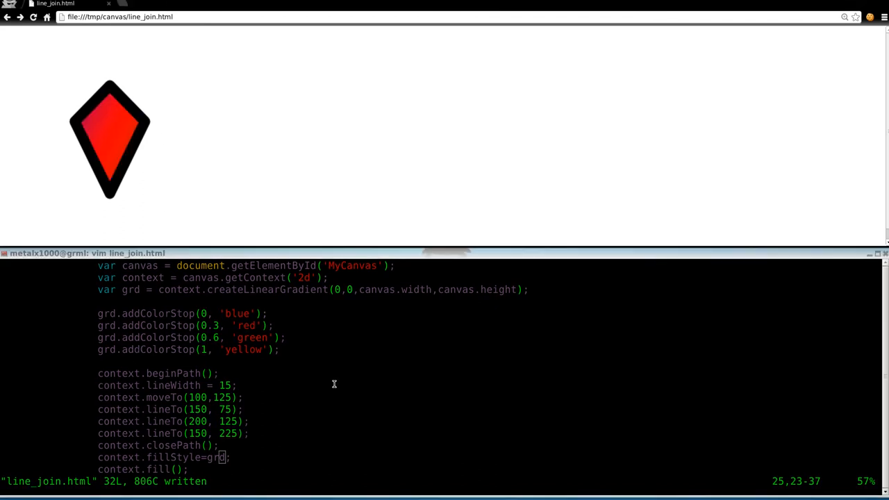
mouse_move(316, 129)
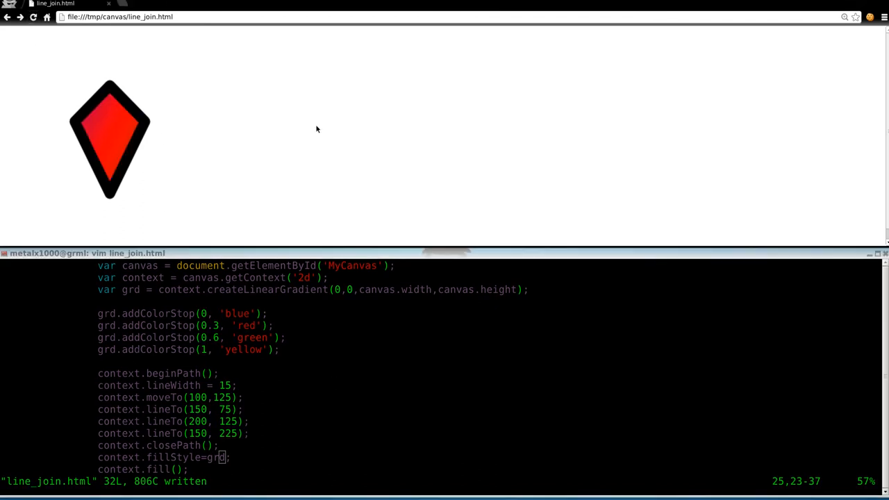
mouse_move(88, 168)
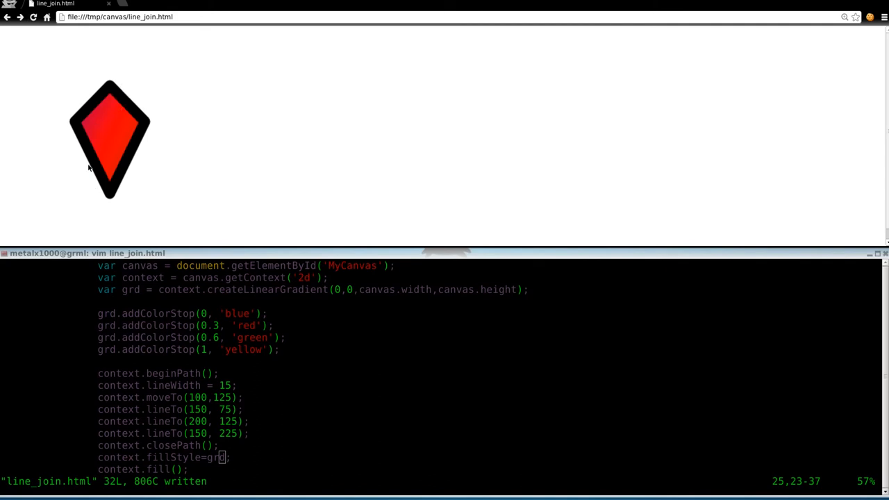
mouse_move(398, 399)
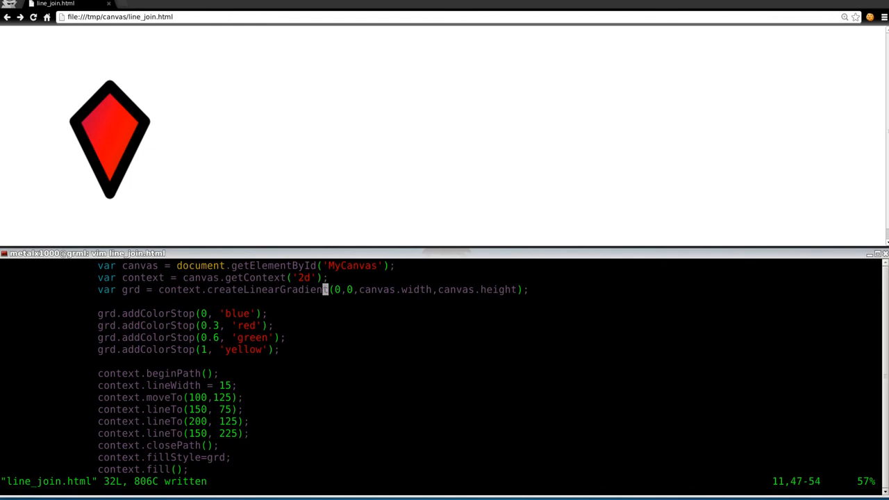
Step: Change createLinearGradient to (100,0,canvas.width/2,canvas.height) and move the blue and green stops to 0.2 and 0.4
text(100)
click(444, 481)
text(:)
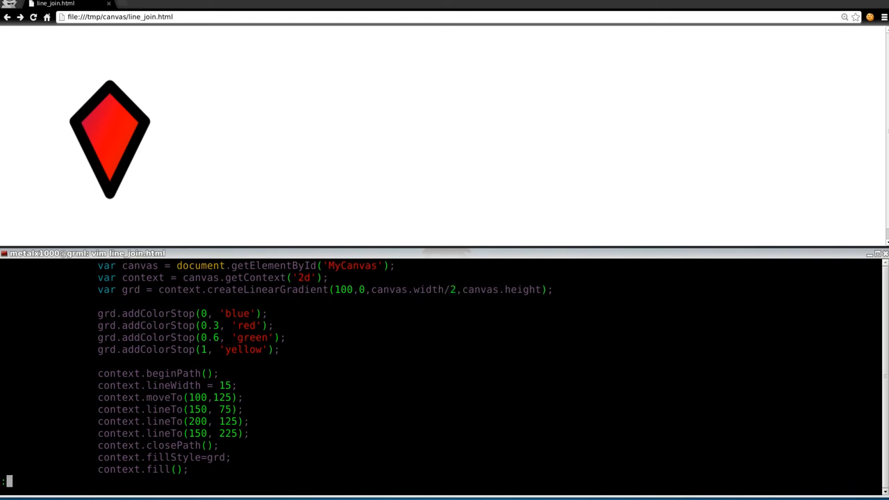
key(Return)
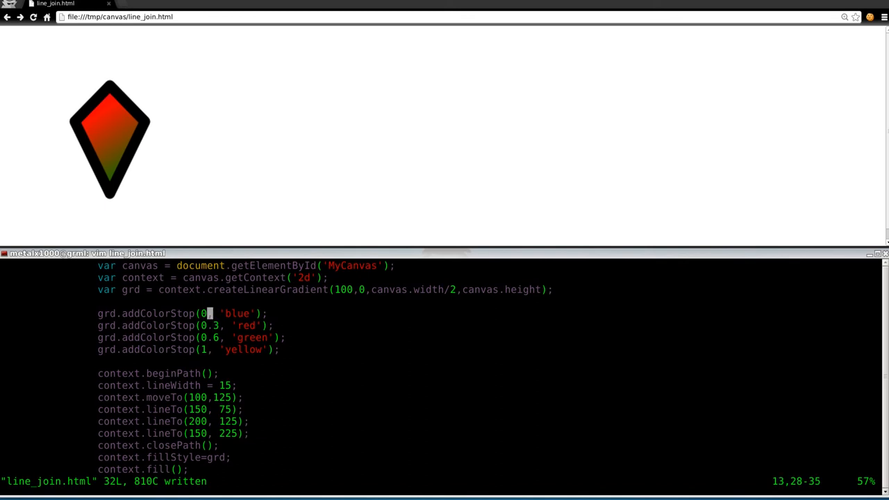
text(.)
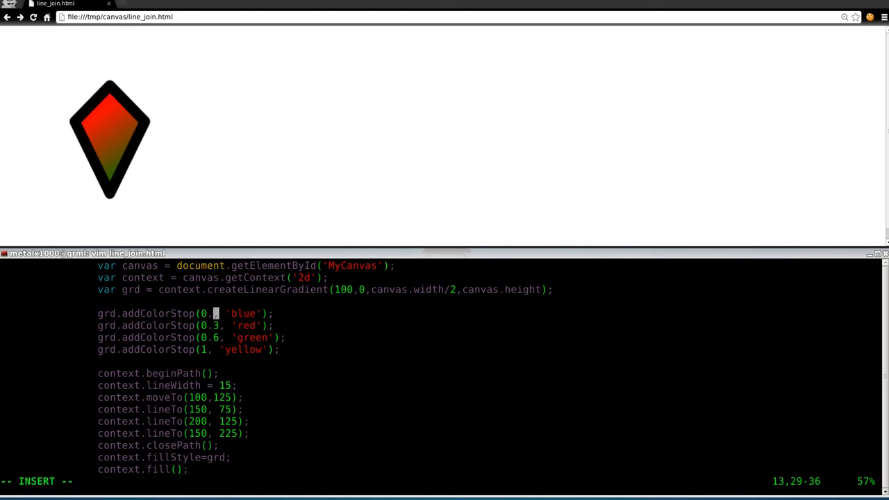
text(2)
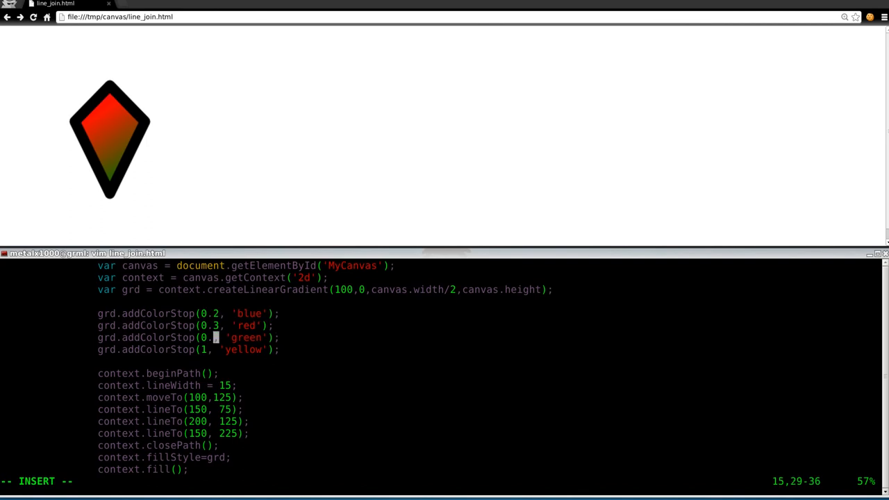
key(Escape)
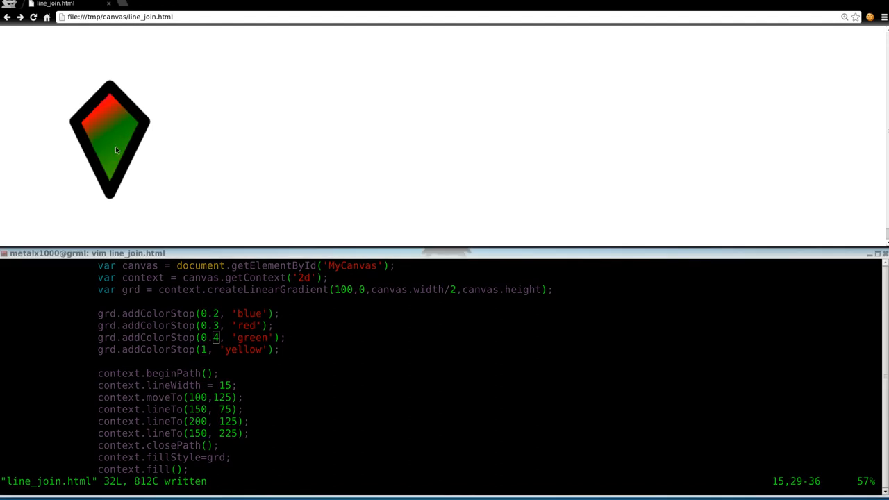
mouse_move(340, 385)
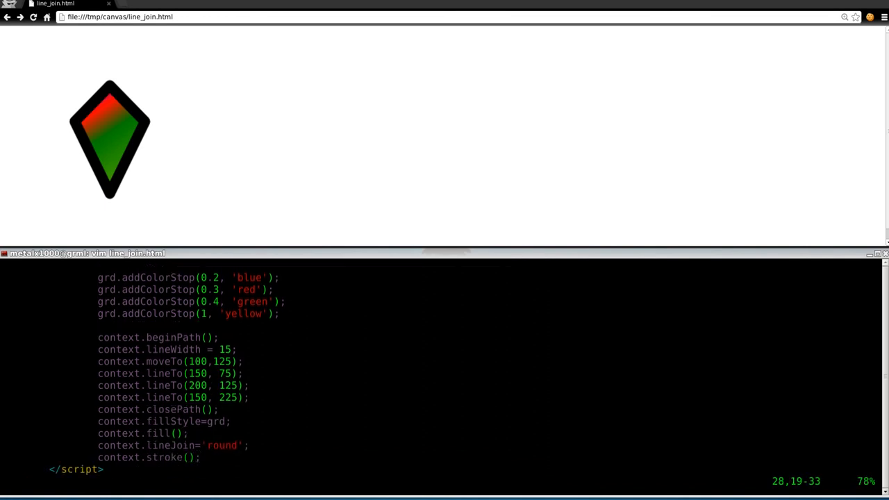
Step: Begin a // comment marker at the start of the context.stroke() line
key(i)
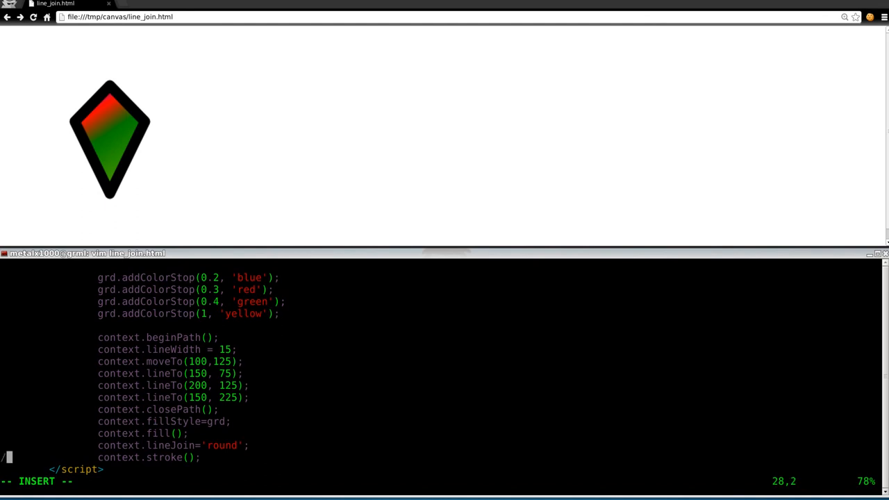
text(/)
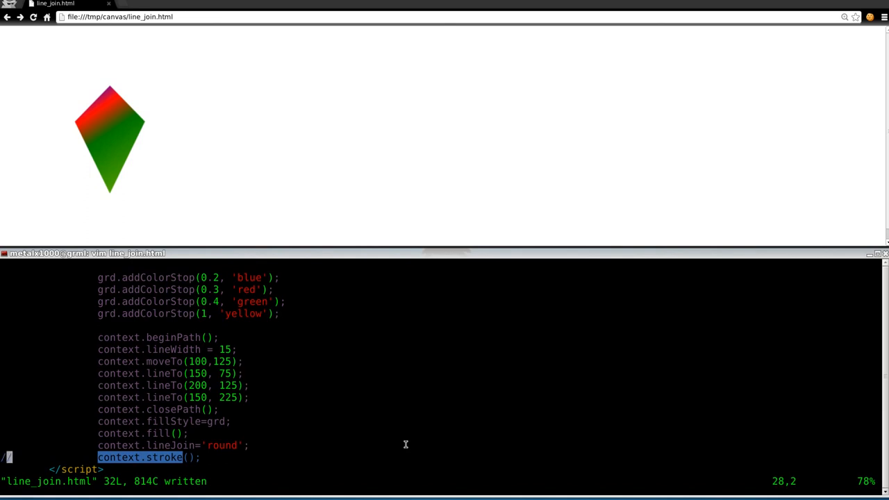
Step: Complete the // comment on the stroke line, save, and reload the kite in Chrome
text(/)
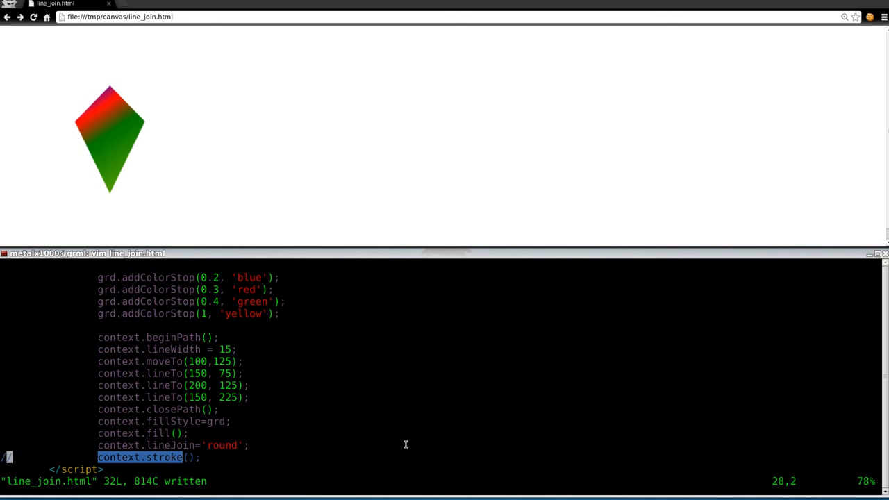
text(/)
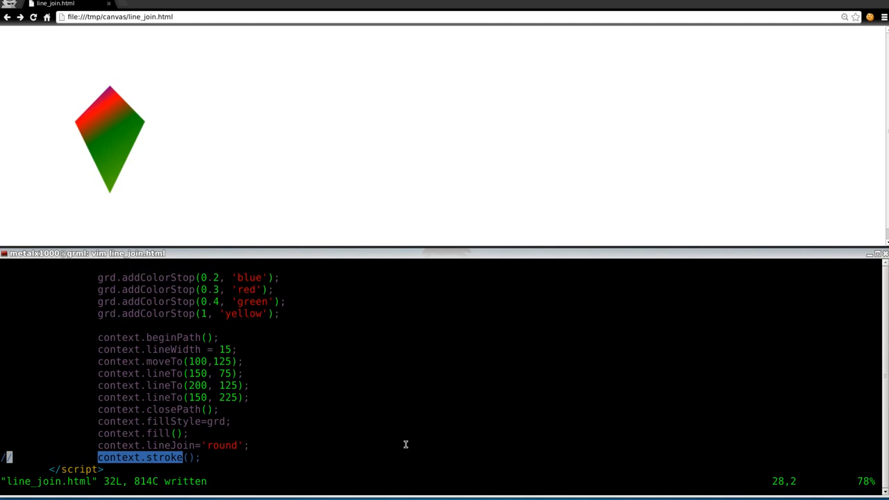
text(/)
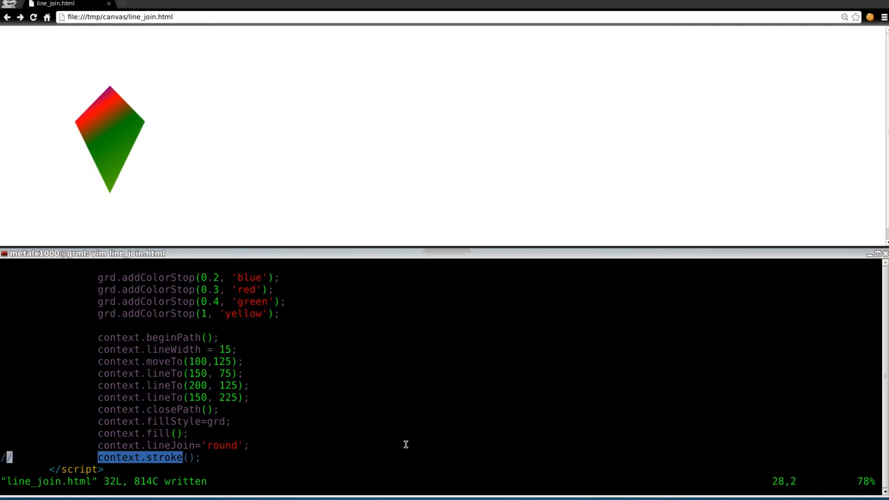
text(/)
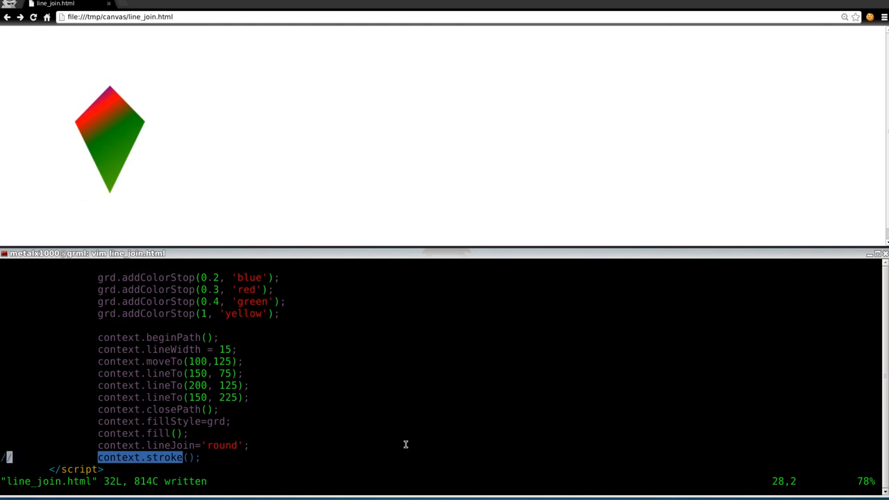
text(/)
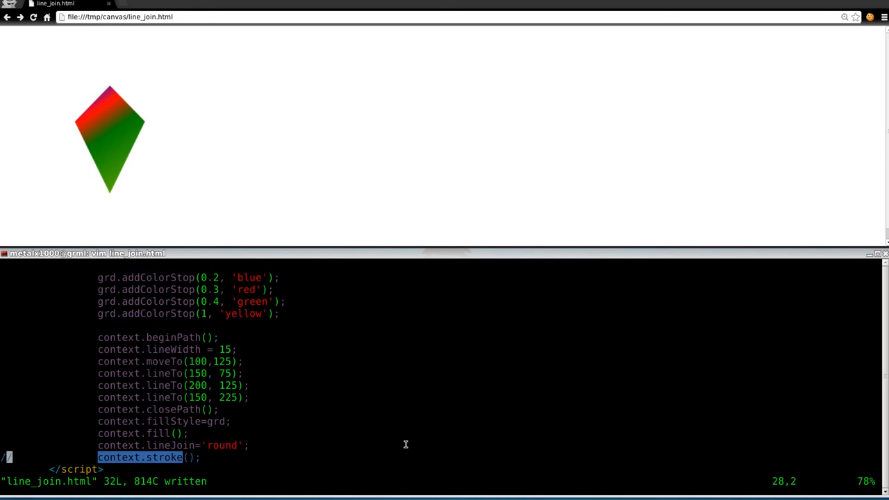
text(/)
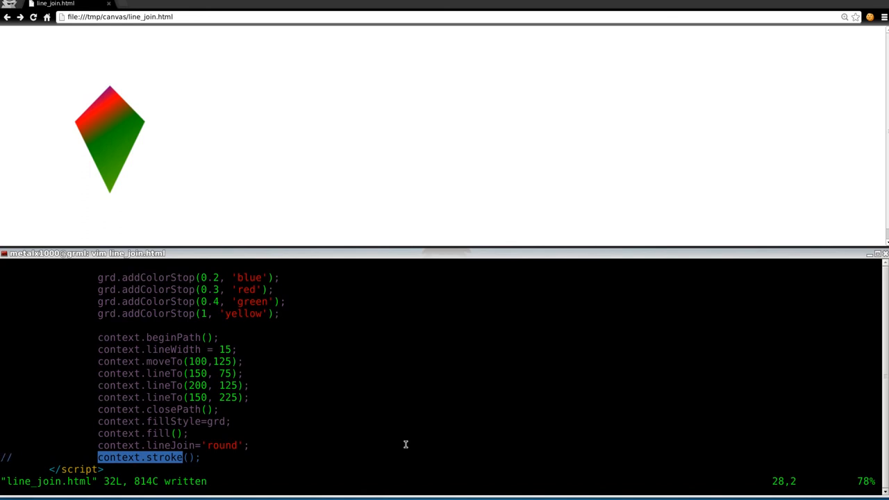